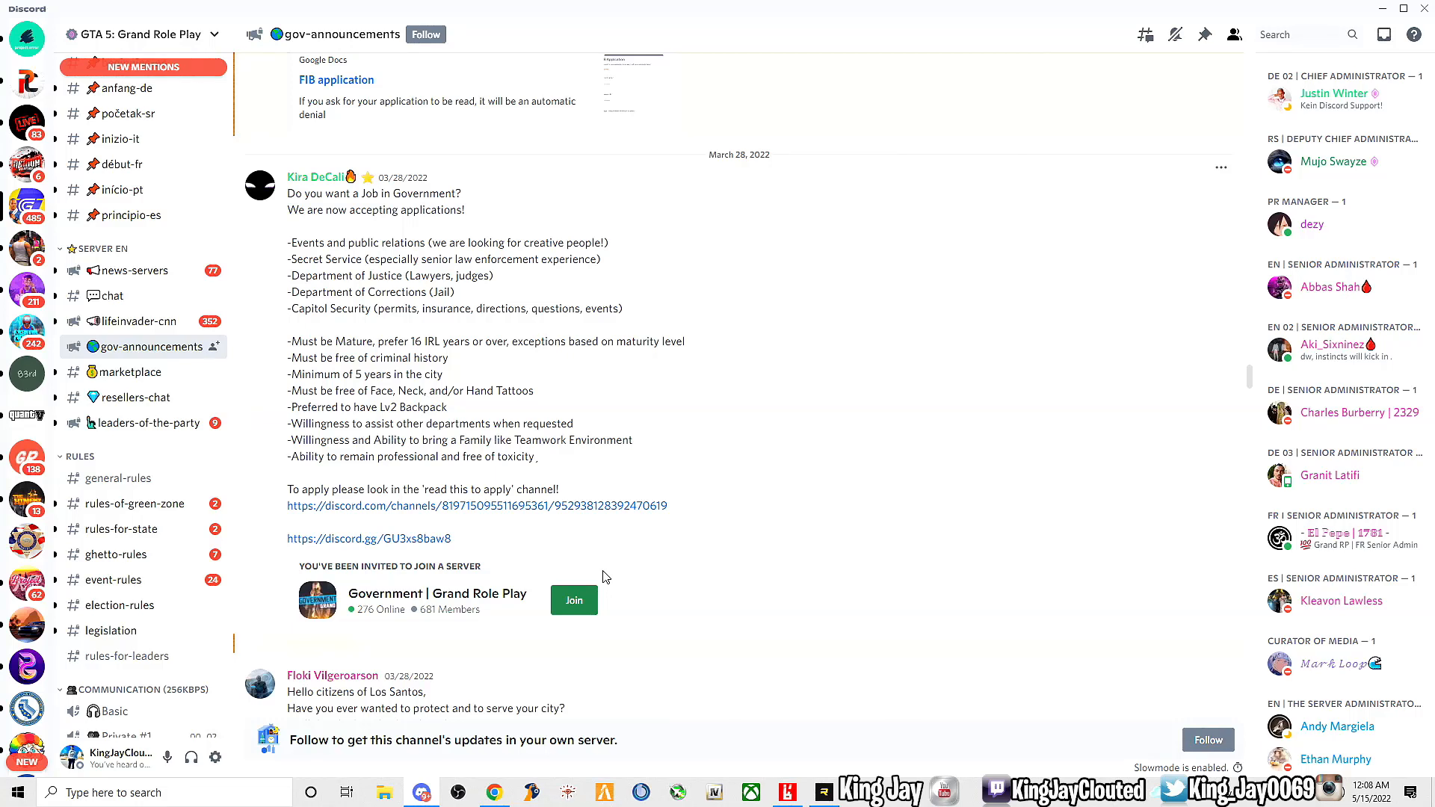
{"action": "mouse_move", "coordinate": [553, 571]}
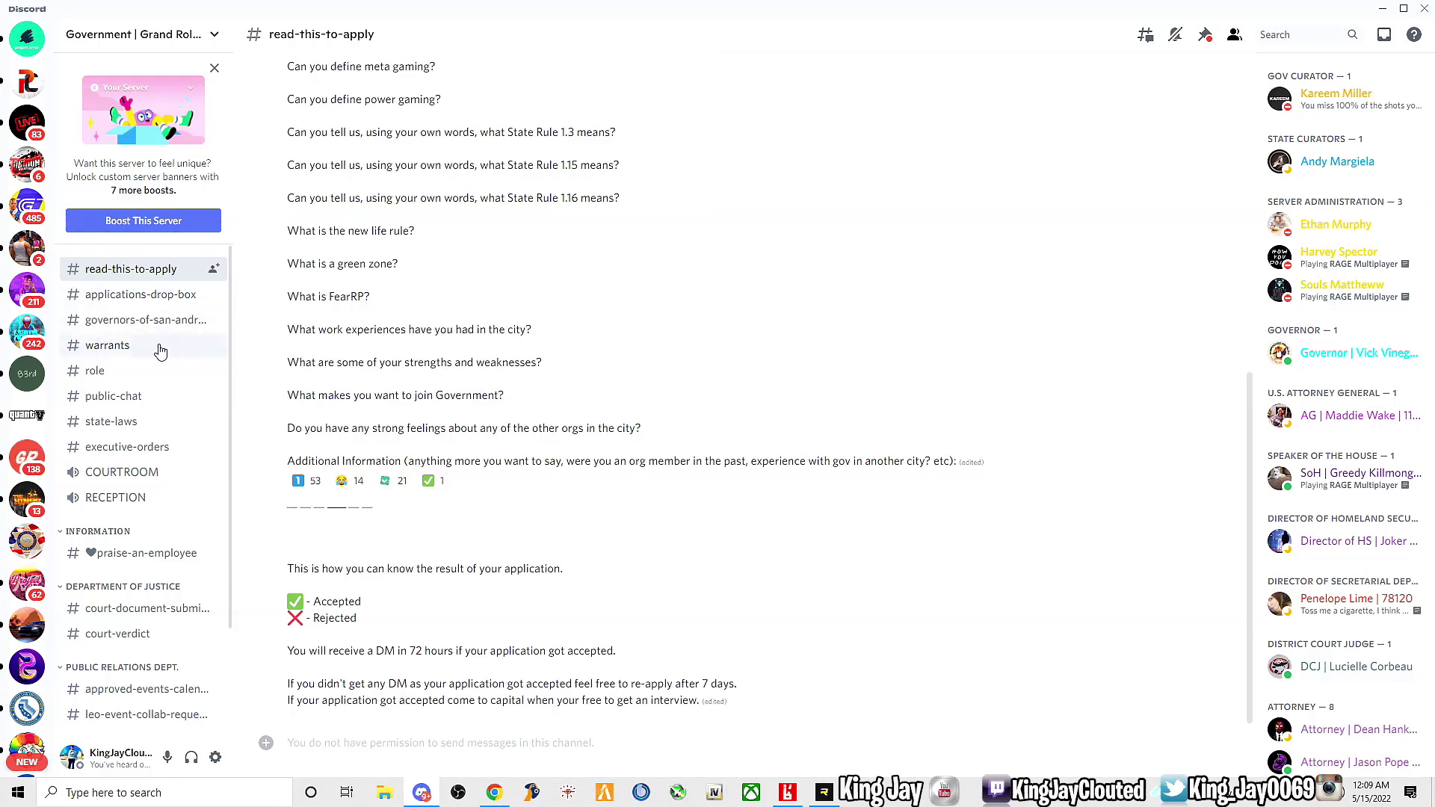
{"action": "mouse_move", "coordinate": [146, 440]}
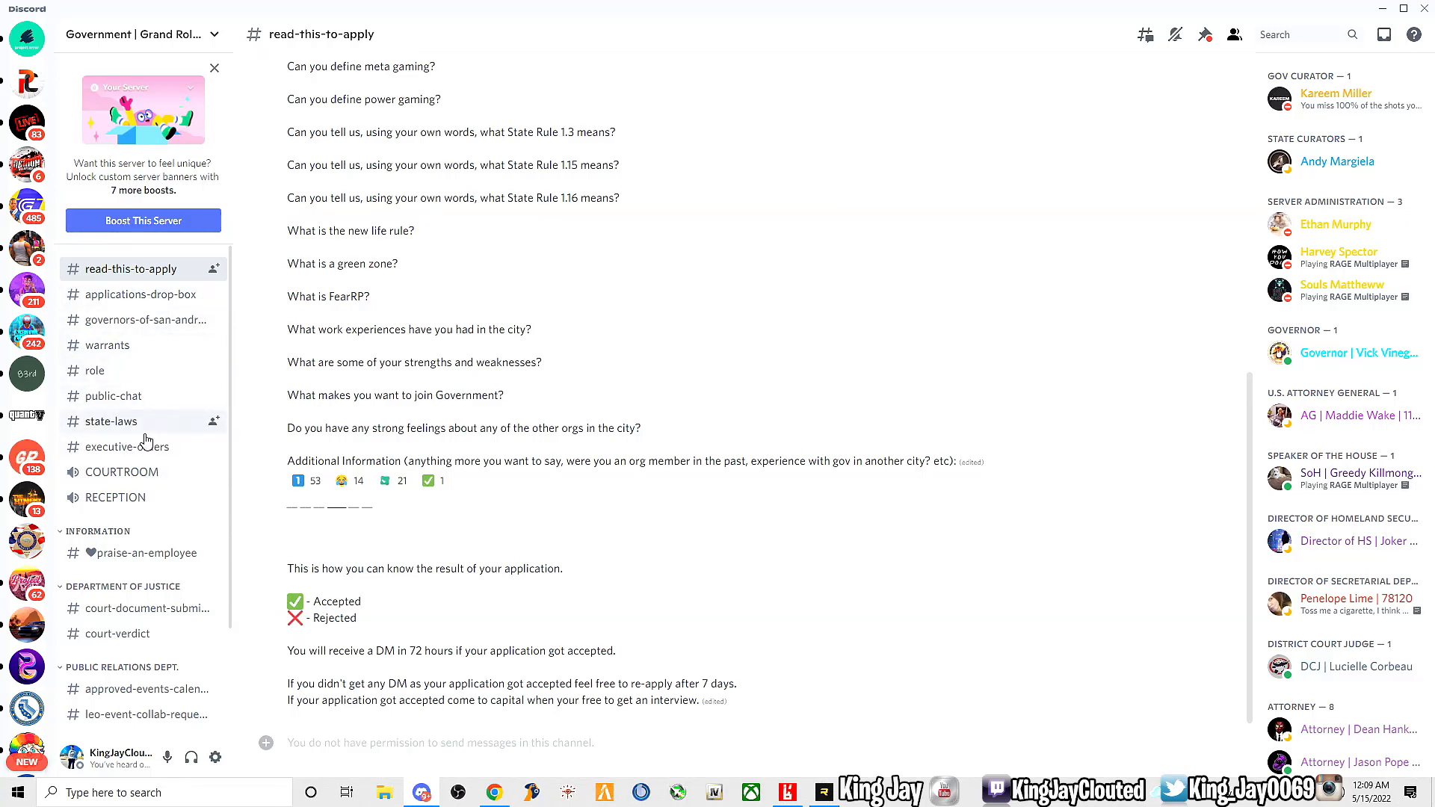
{"action": "scroll", "scroll_direction": "down", "scroll_amount": 3}
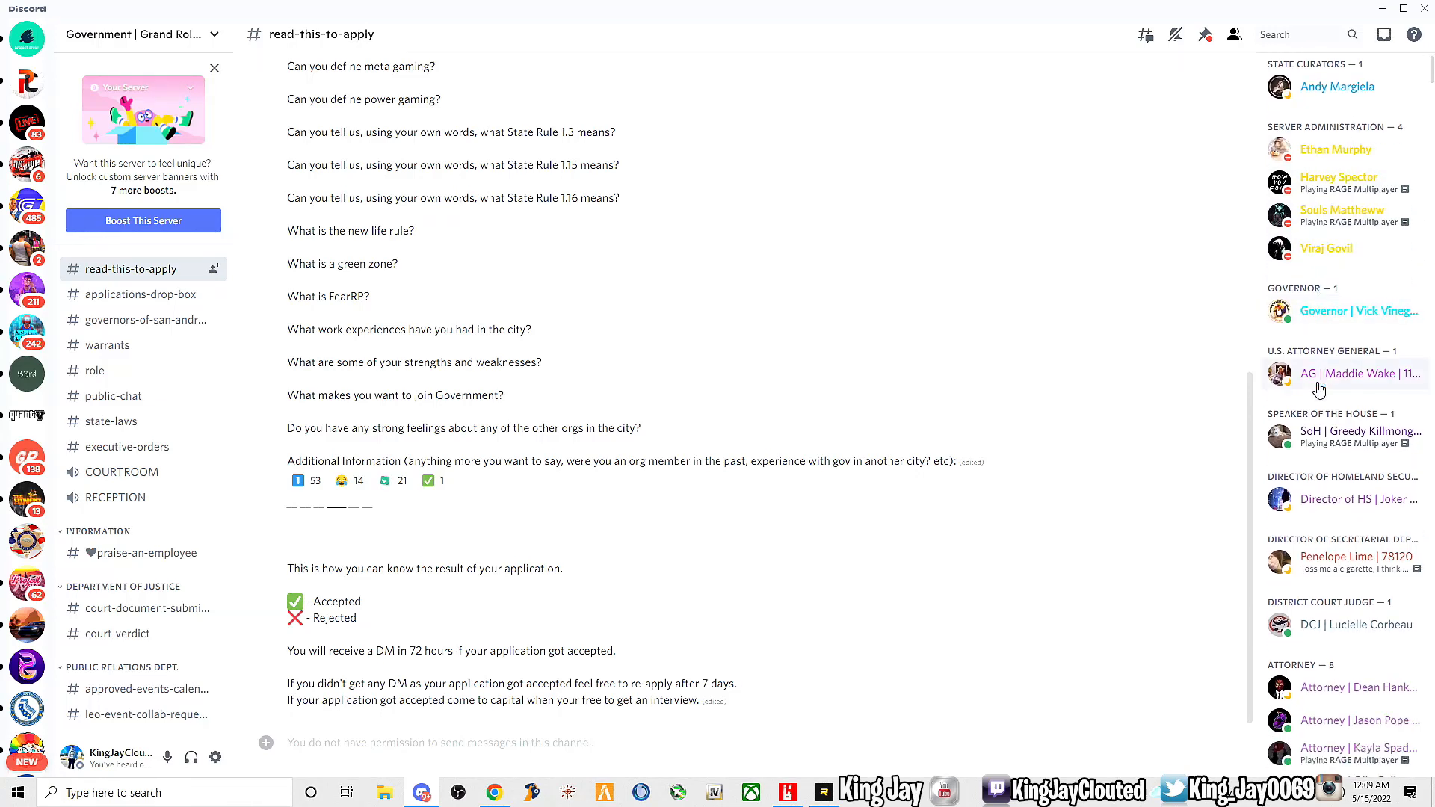
{"action": "mouse_move", "coordinate": [1326, 452]}
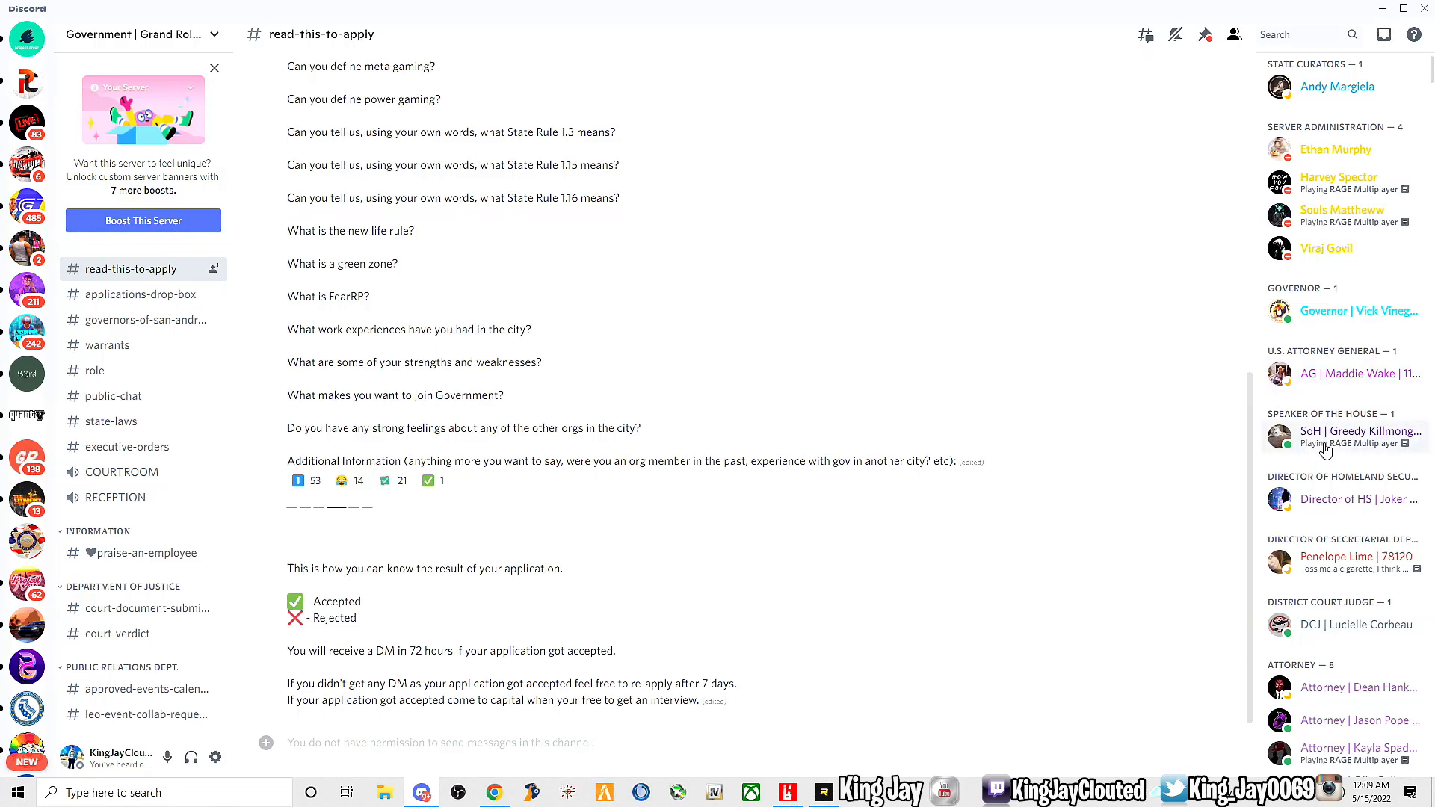
{"action": "mouse_move", "coordinate": [1313, 501]}
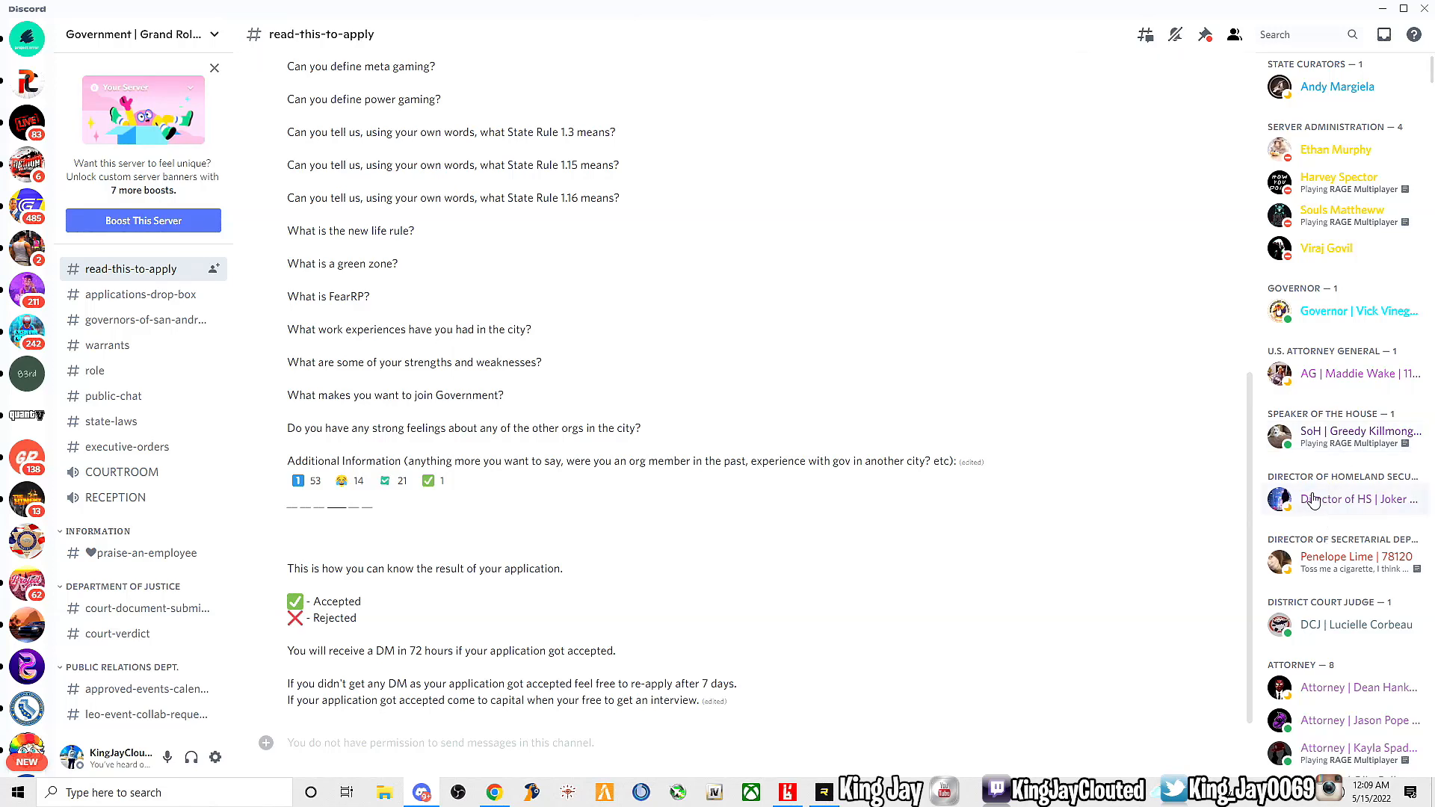
{"action": "mouse_move", "coordinate": [1304, 554]}
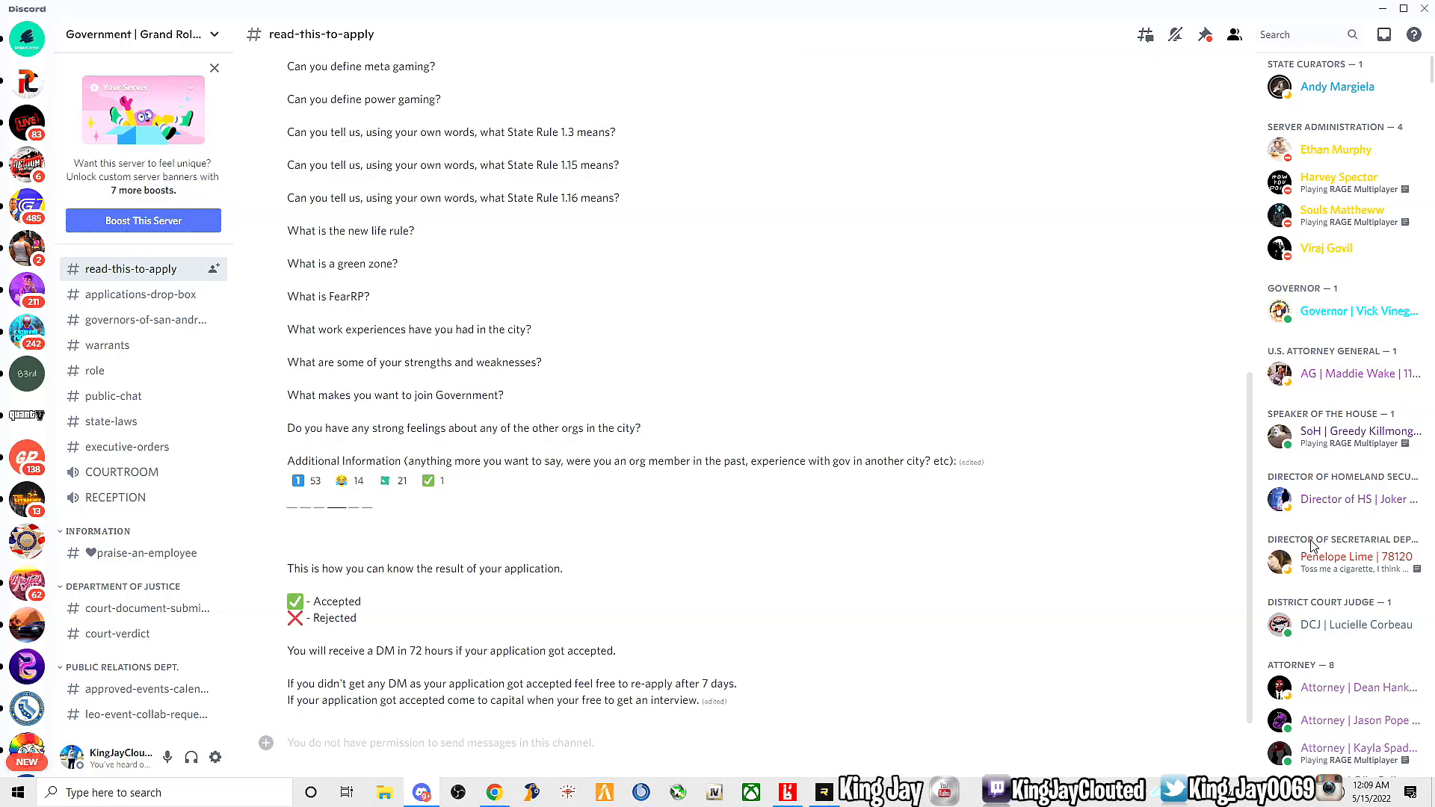
{"action": "scroll", "scroll_direction": "down", "scroll_amount": 3}
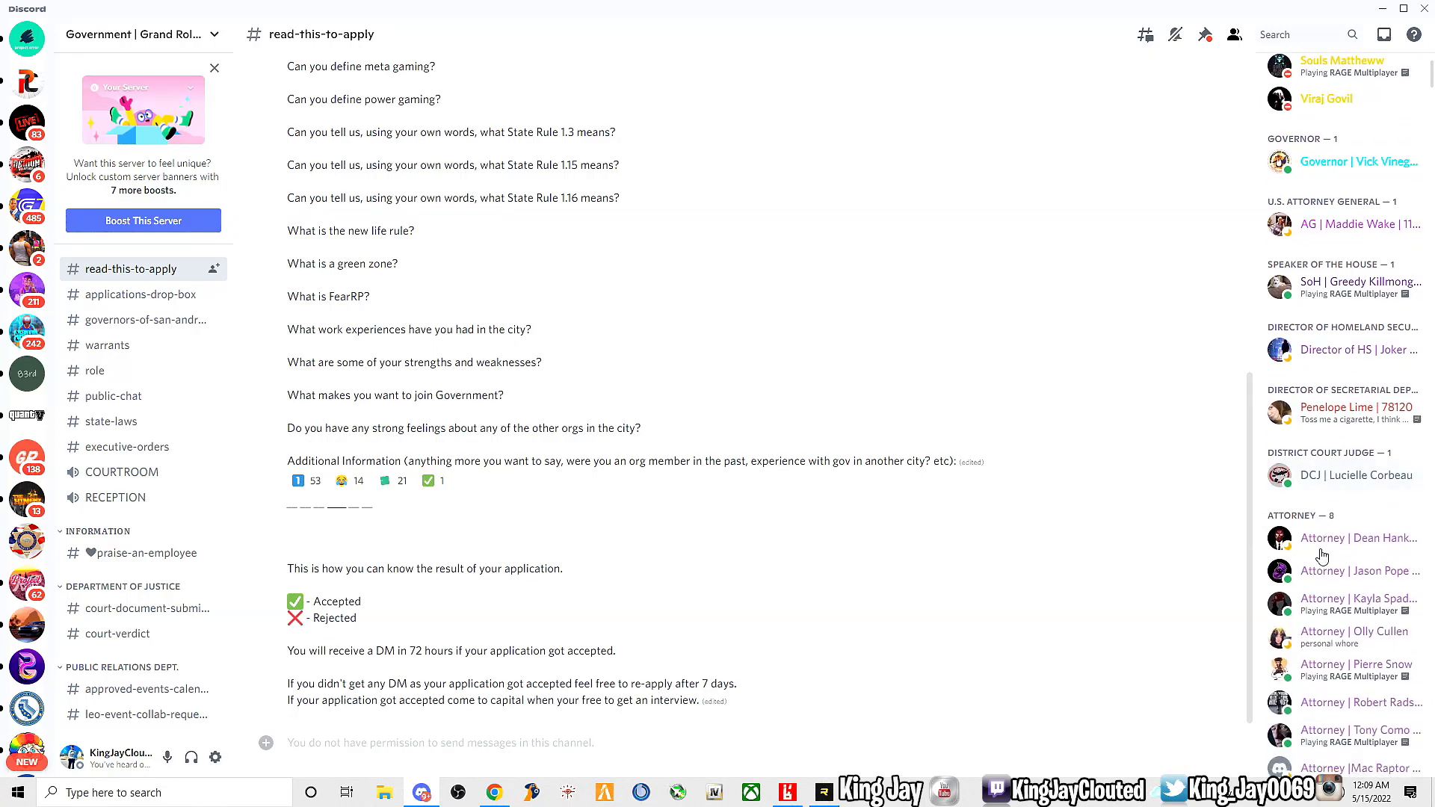
{"action": "scroll", "scroll_direction": "down", "scroll_amount": 3}
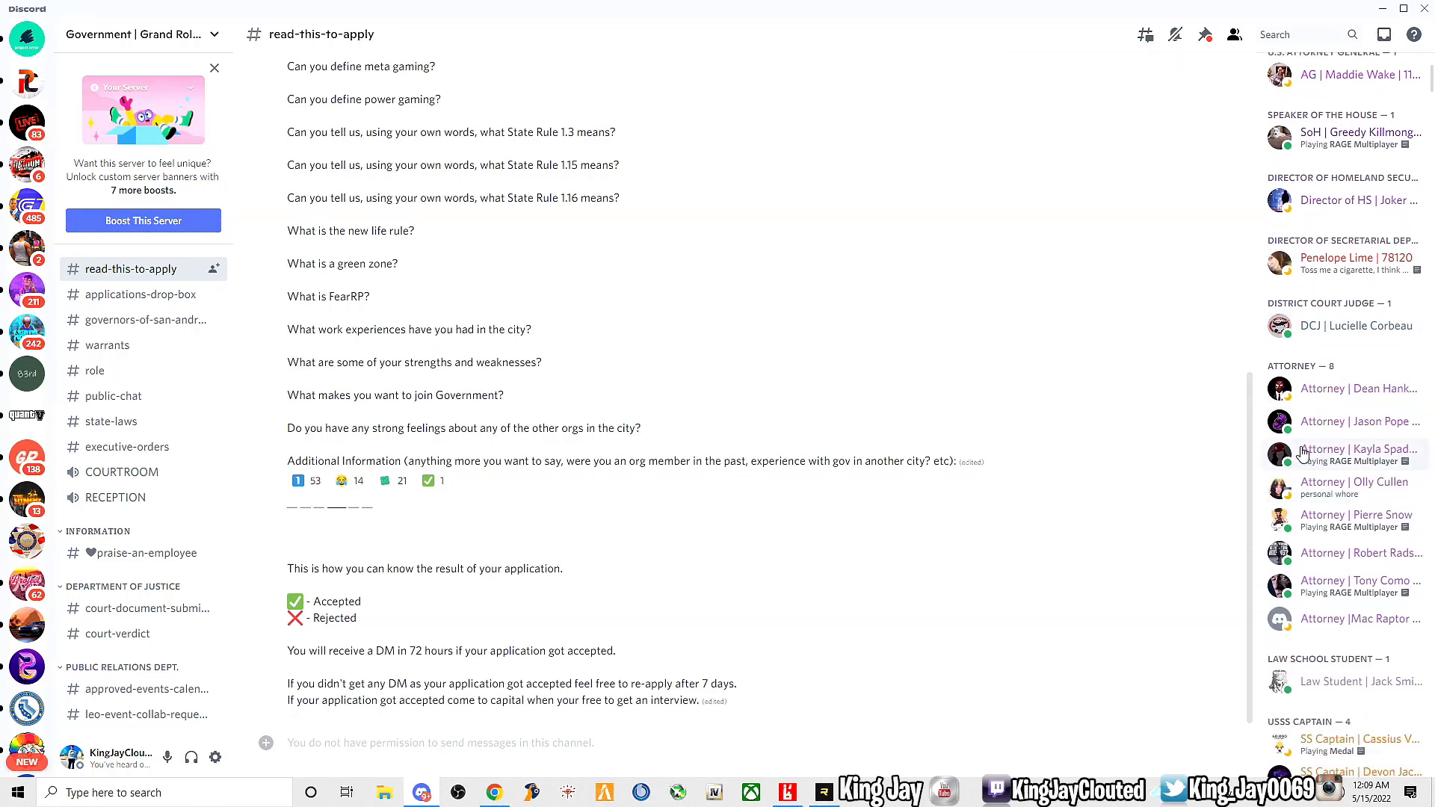
{"action": "scroll", "scroll_direction": "down", "scroll_amount": 3}
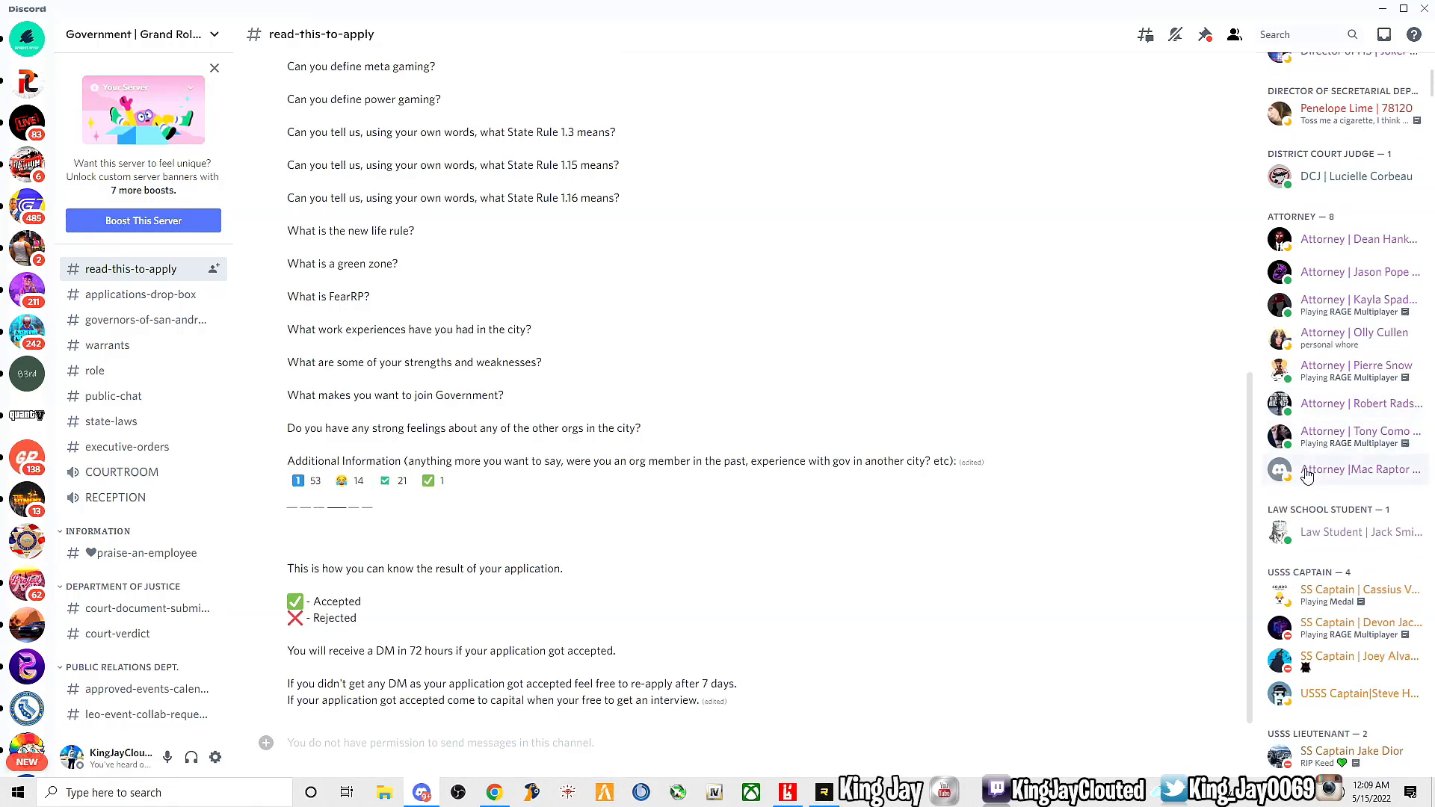
{"action": "scroll", "scroll_direction": "down", "scroll_amount": 3}
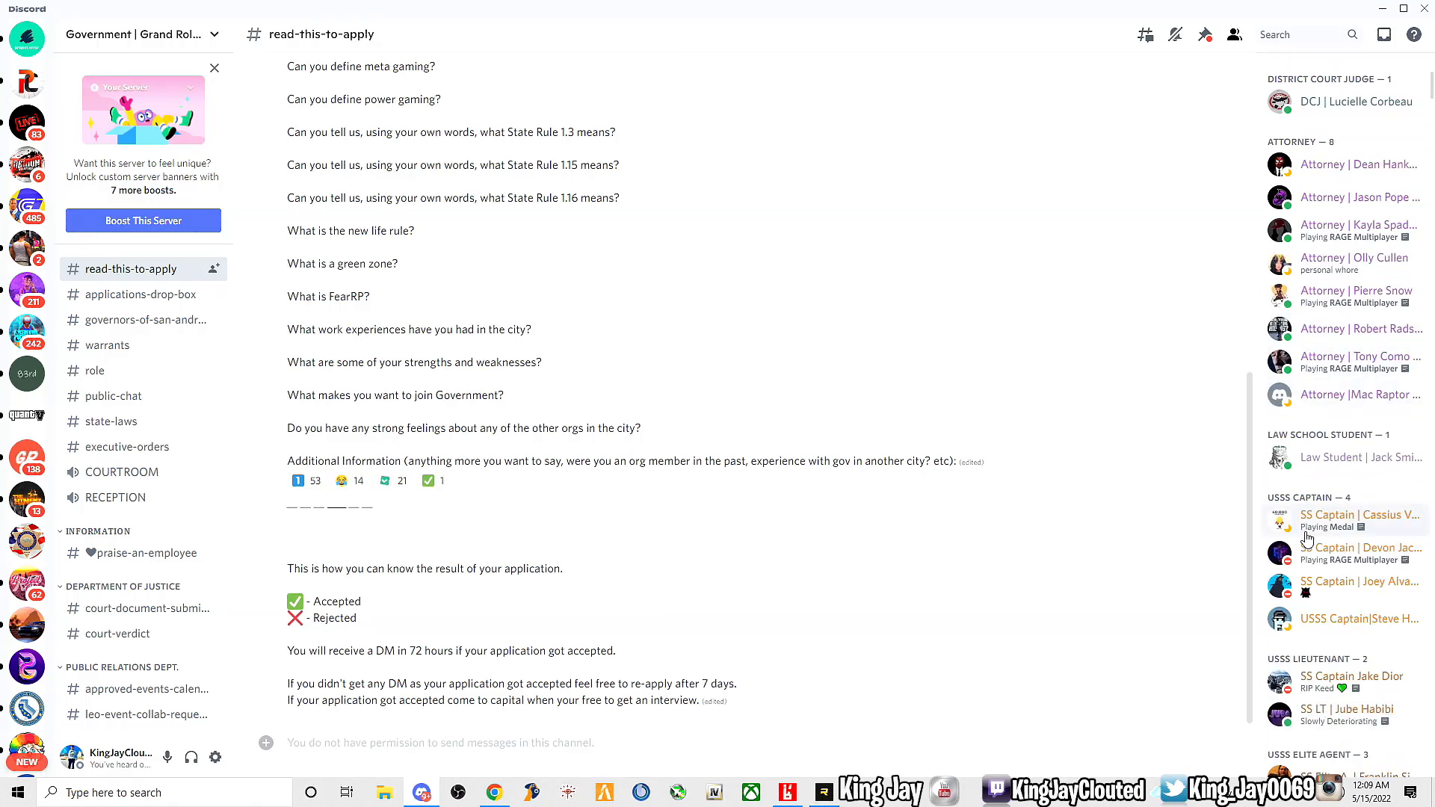
{"action": "scroll", "scroll_direction": "down", "scroll_amount": 3}
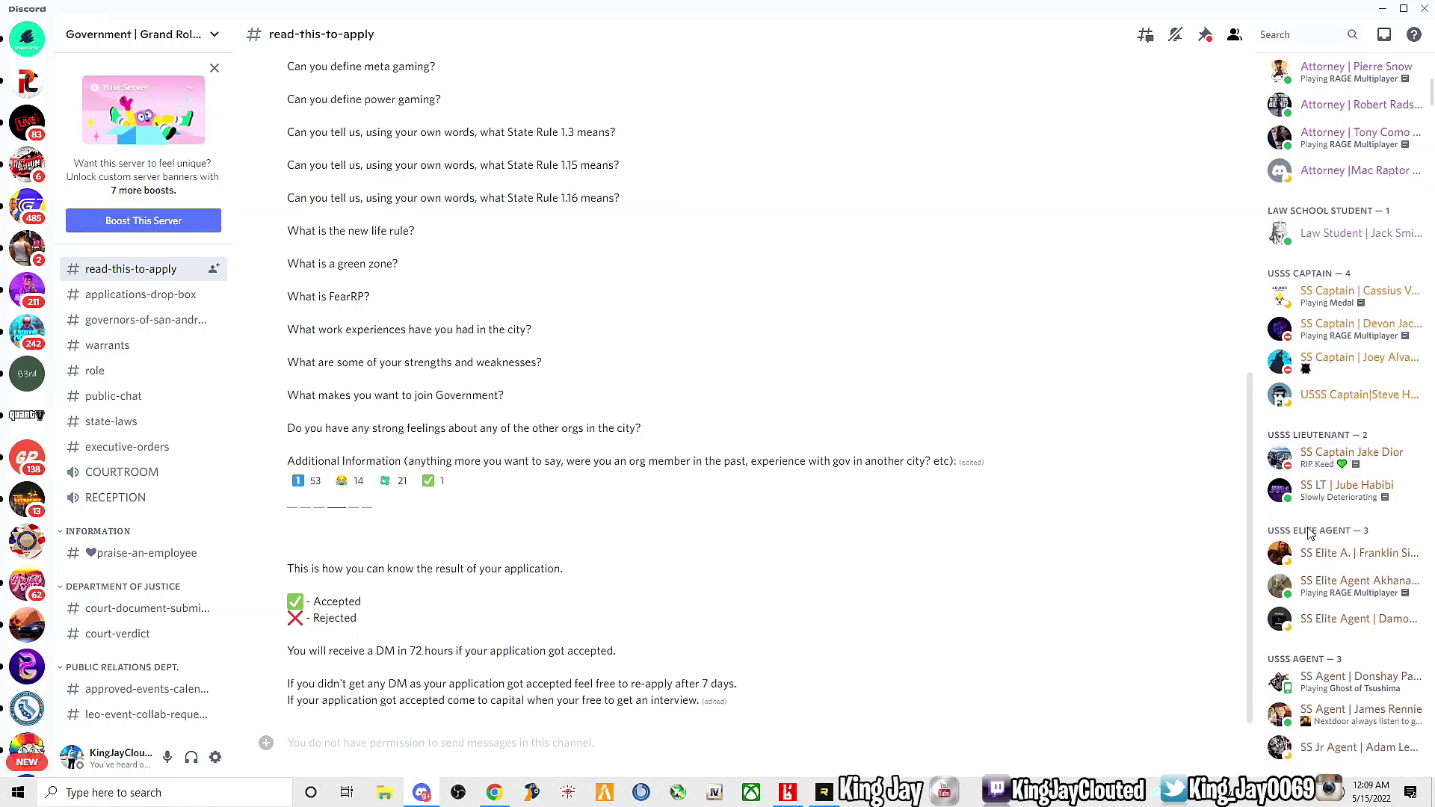
{"action": "scroll", "scroll_direction": "down", "scroll_amount": 3}
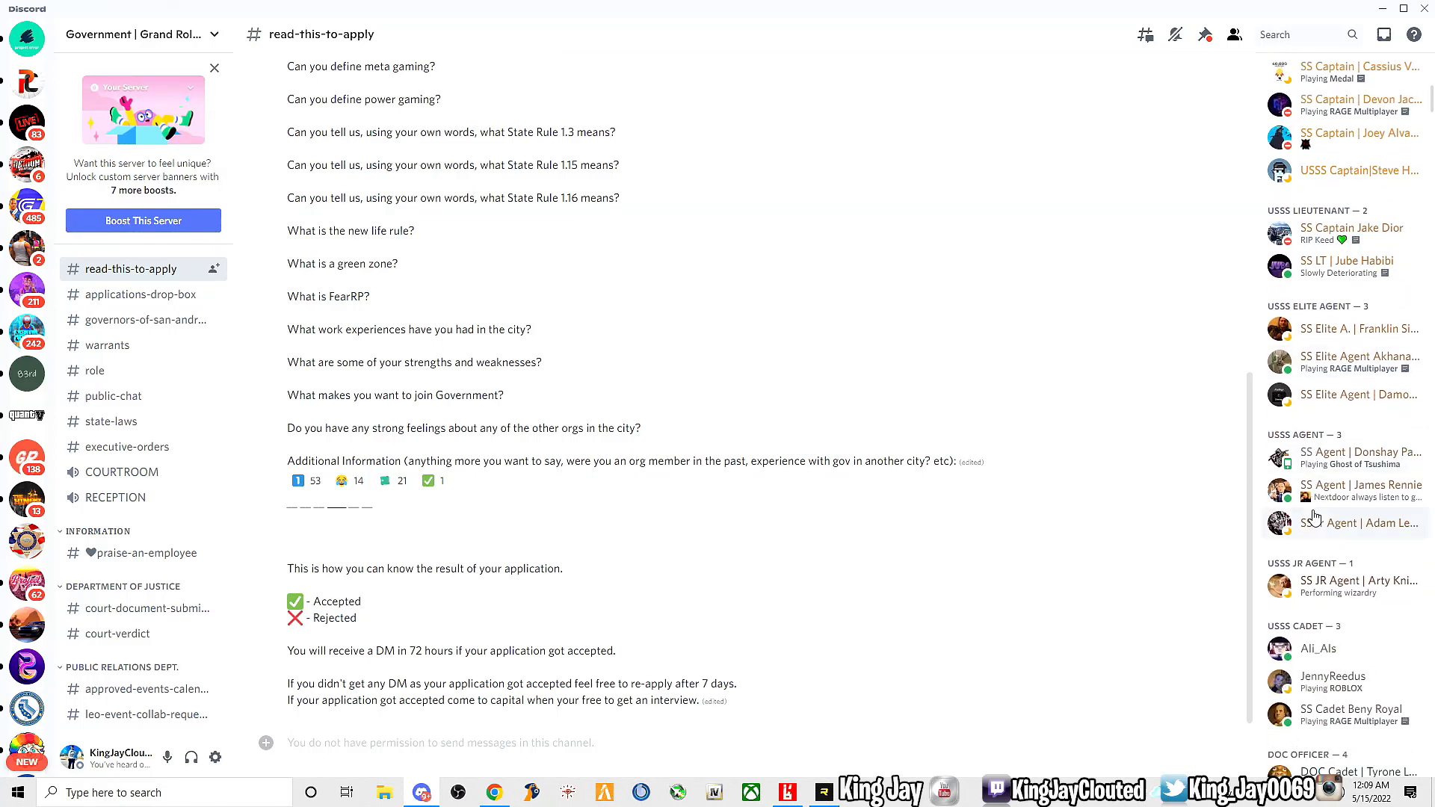
{"action": "scroll", "scroll_direction": "down", "scroll_amount": 3}
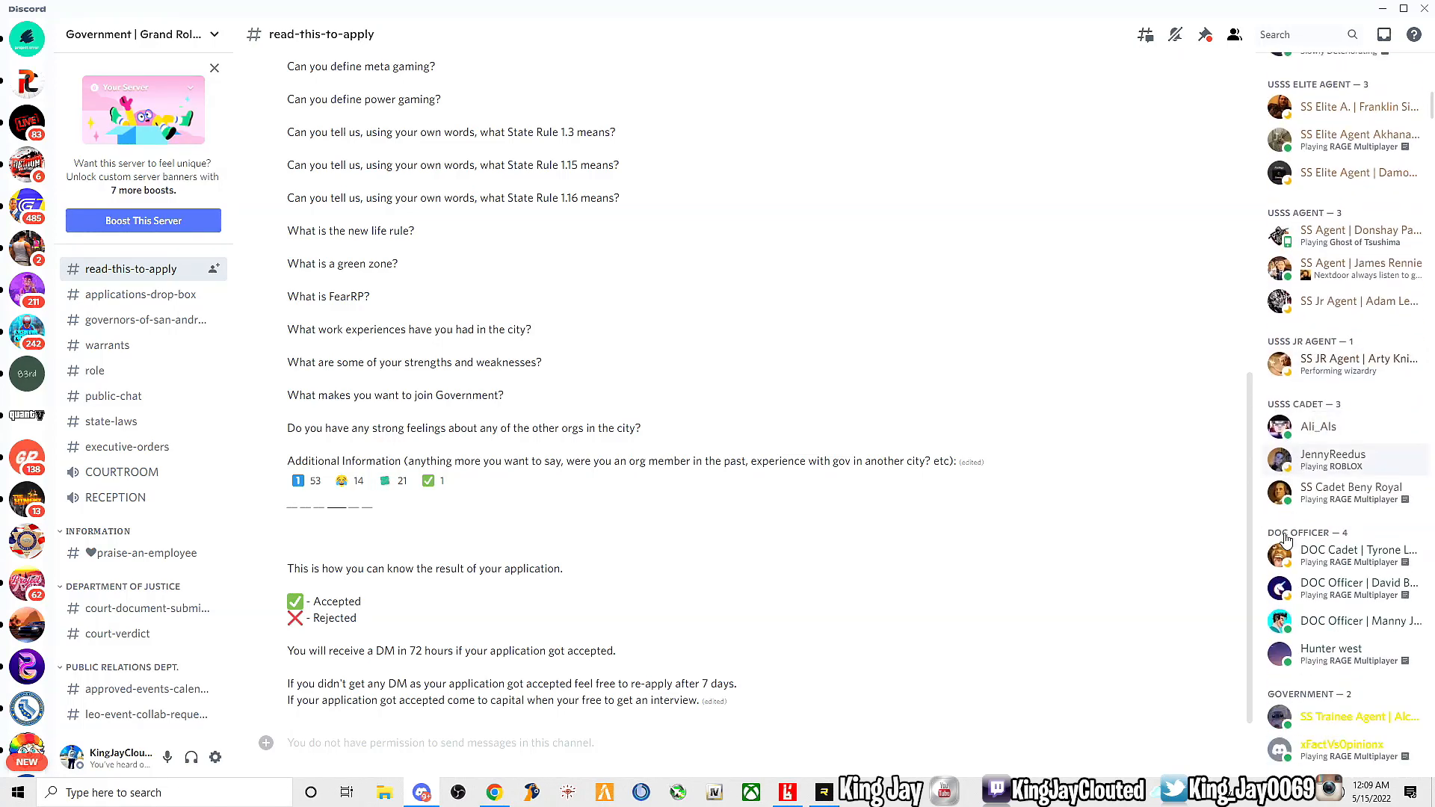
{"action": "scroll", "scroll_direction": "down", "scroll_amount": 3}
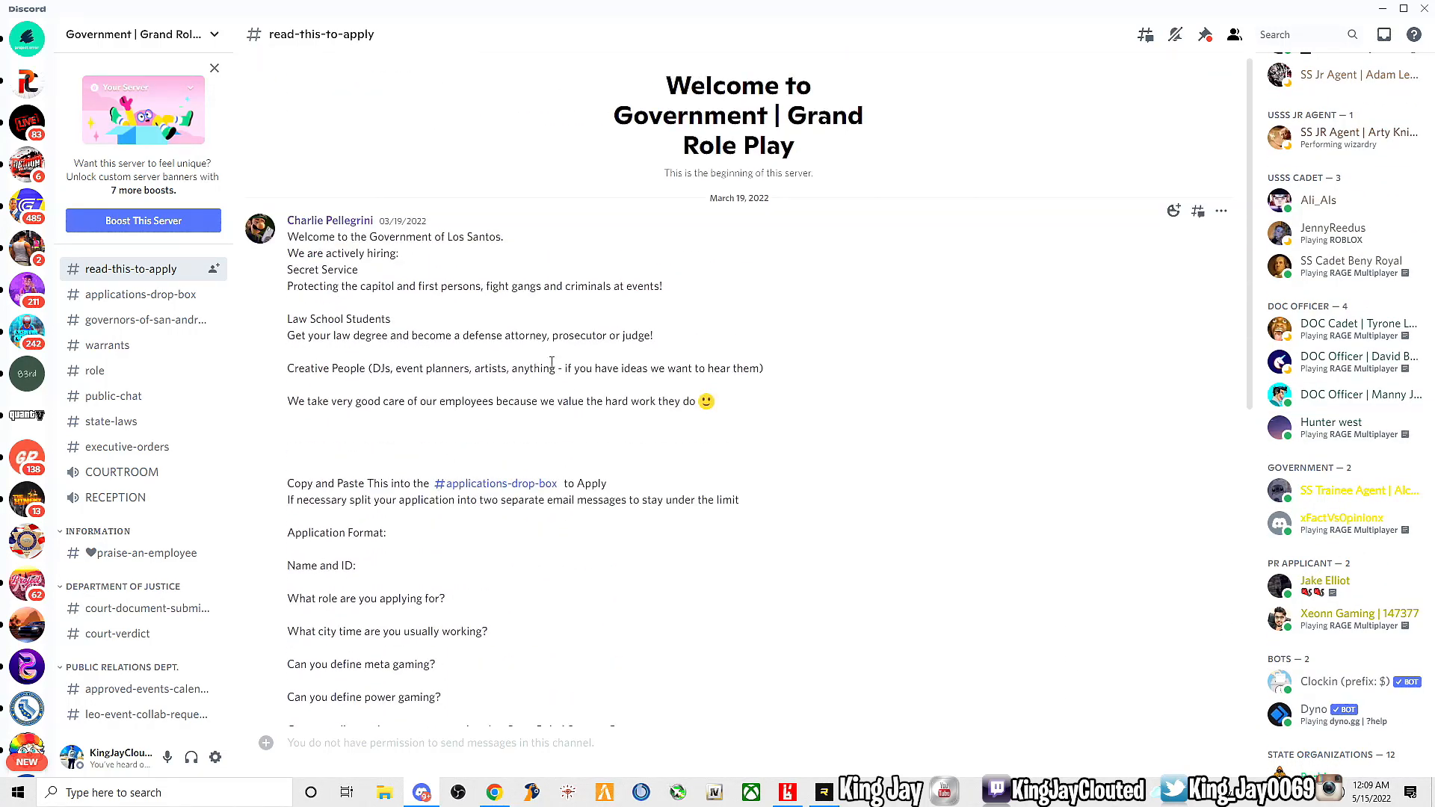
{"action": "mouse_move", "coordinate": [252, 367]}
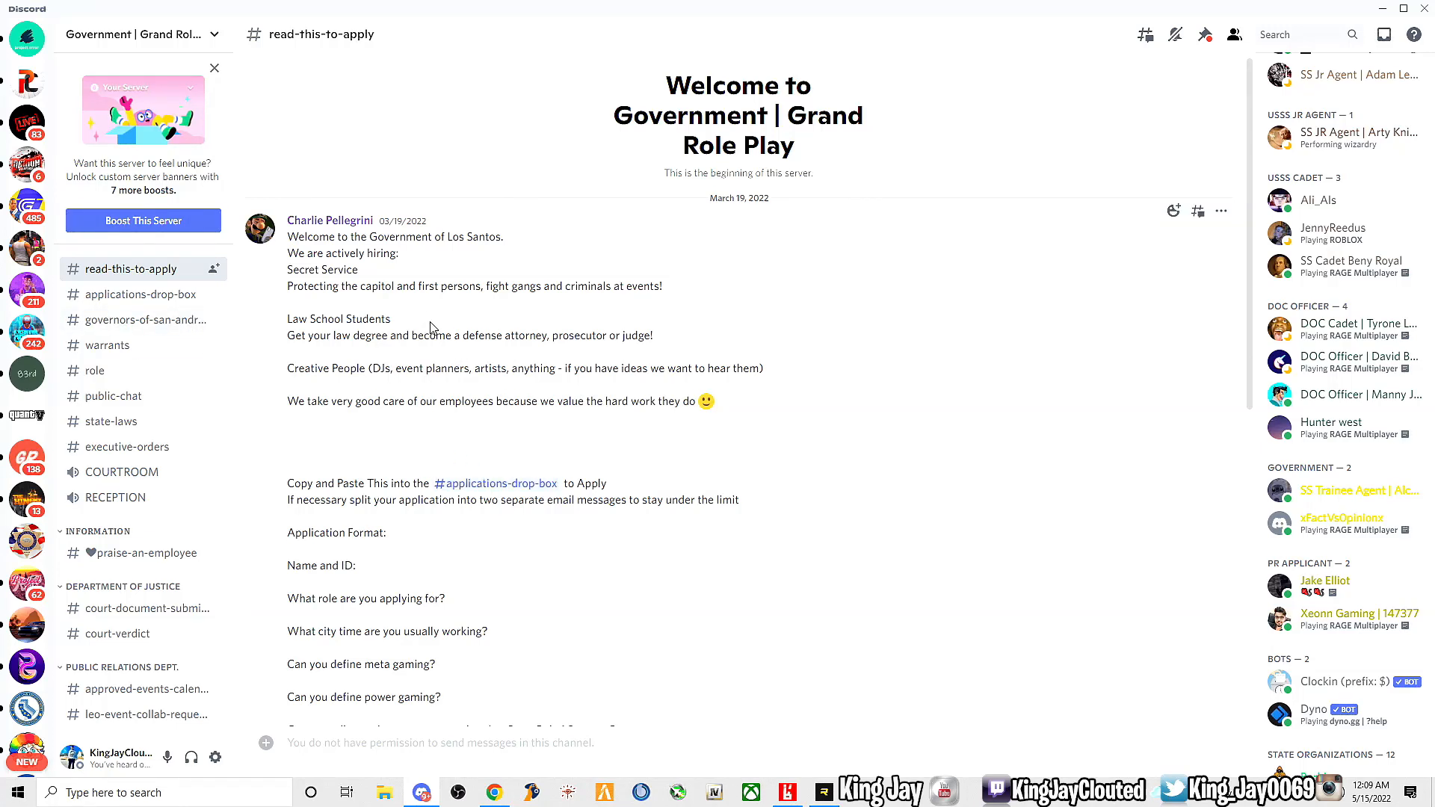
{"action": "mouse_move", "coordinate": [402, 353]}
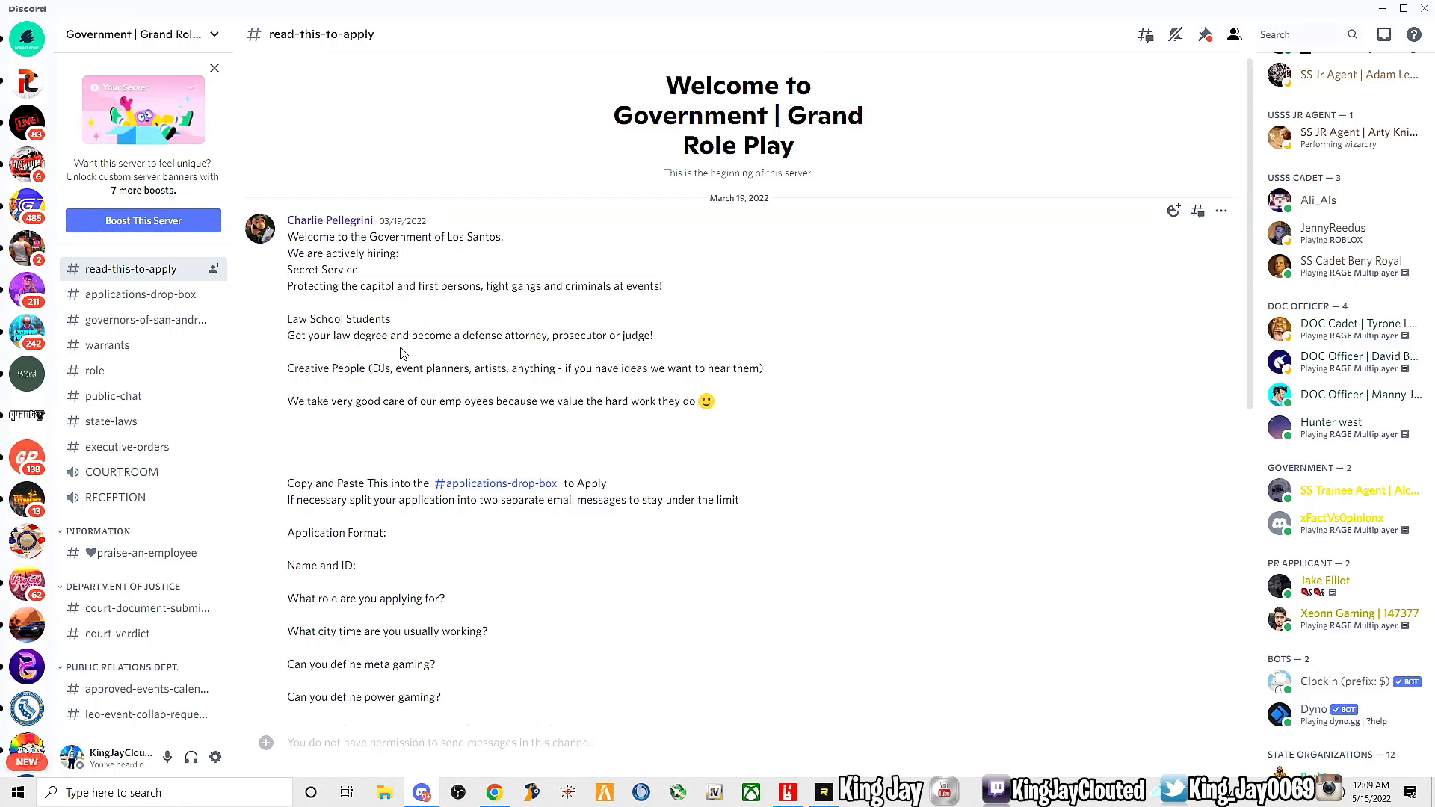
{"action": "mouse_move", "coordinate": [355, 301]}
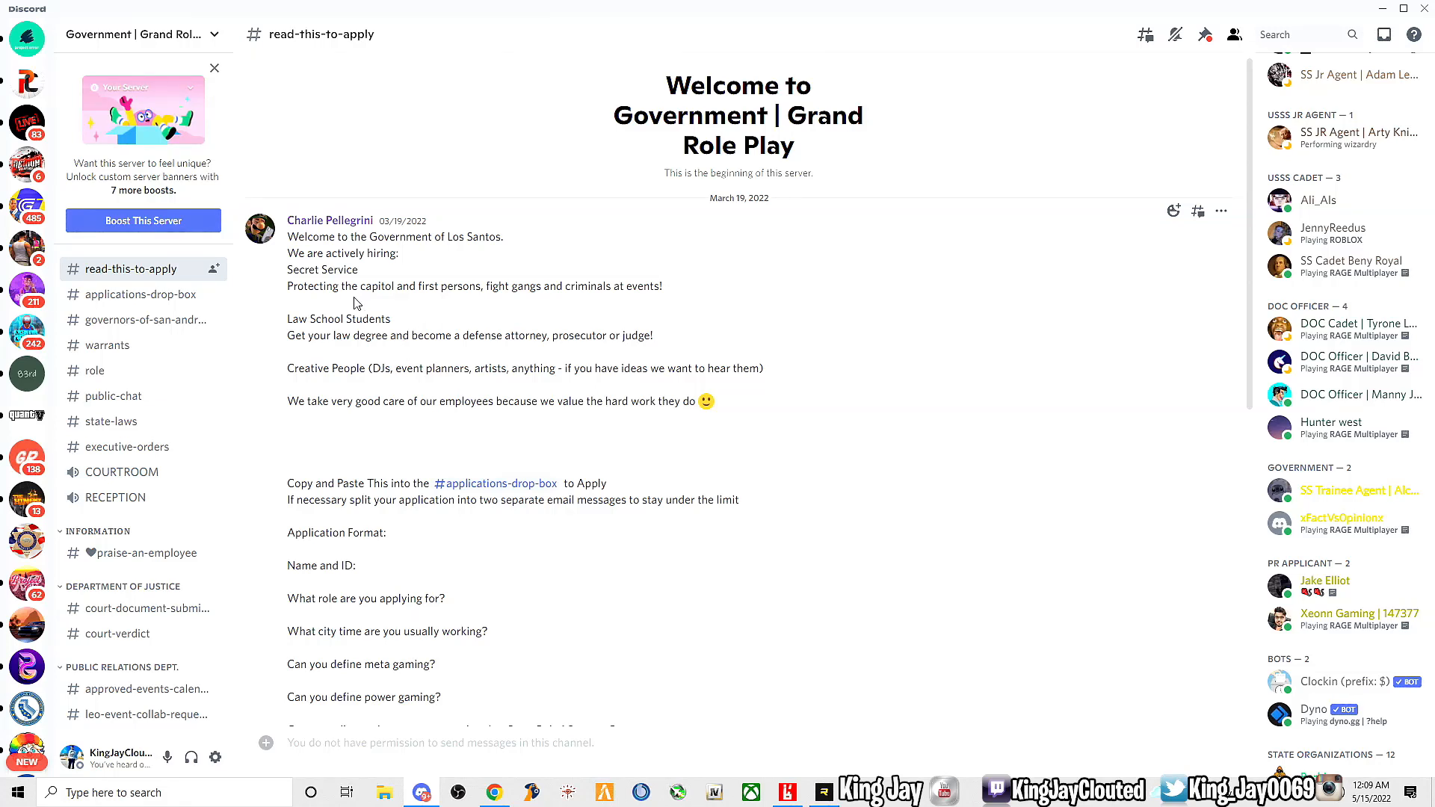
{"action": "mouse_move", "coordinate": [506, 298]}
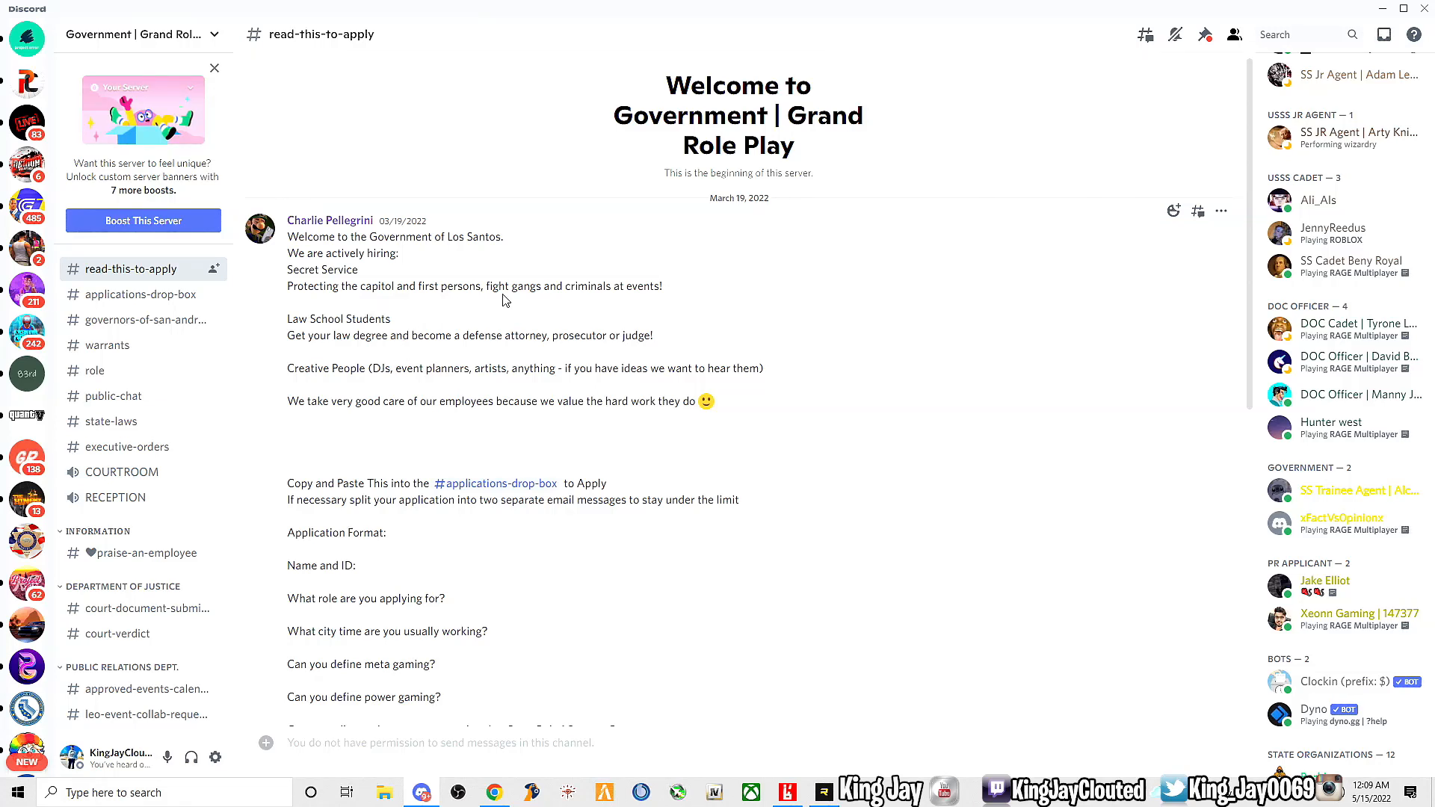
{"action": "mouse_move", "coordinate": [610, 406]}
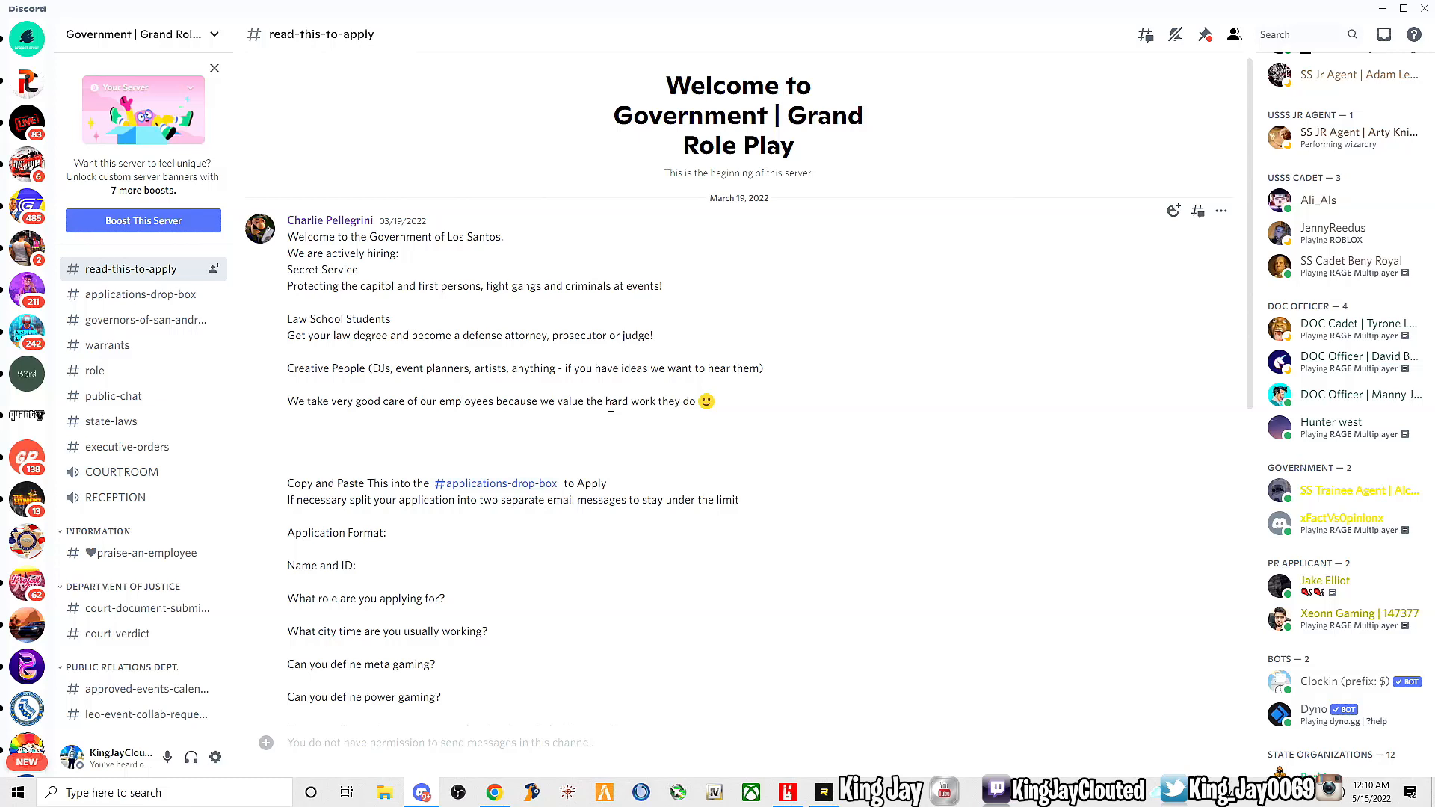
Scroll through the Application Format questions down to the note on how results are shared.
{"action": "scroll", "scroll_direction": "down", "scroll_amount": 3}
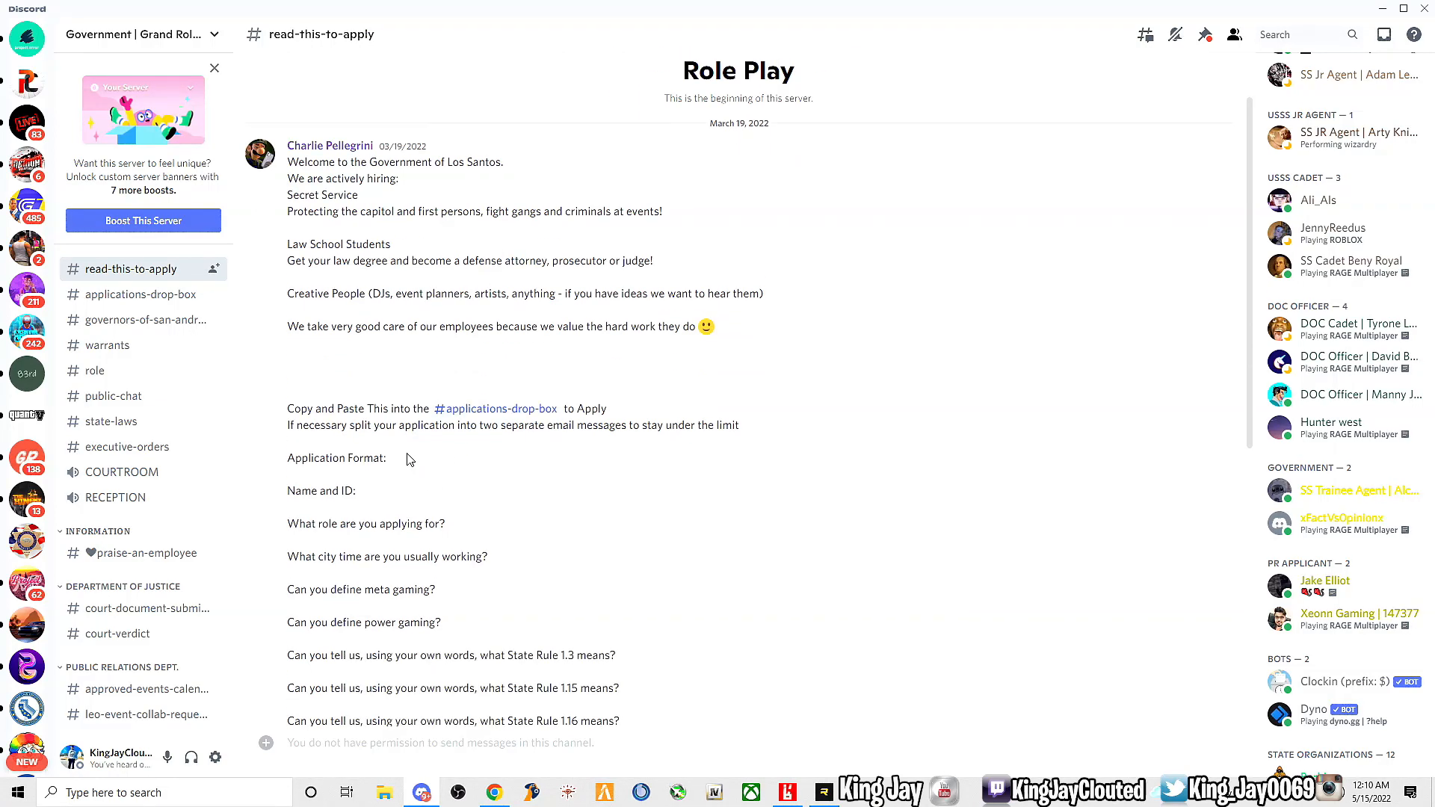
{"action": "scroll", "scroll_direction": "down", "scroll_amount": 3}
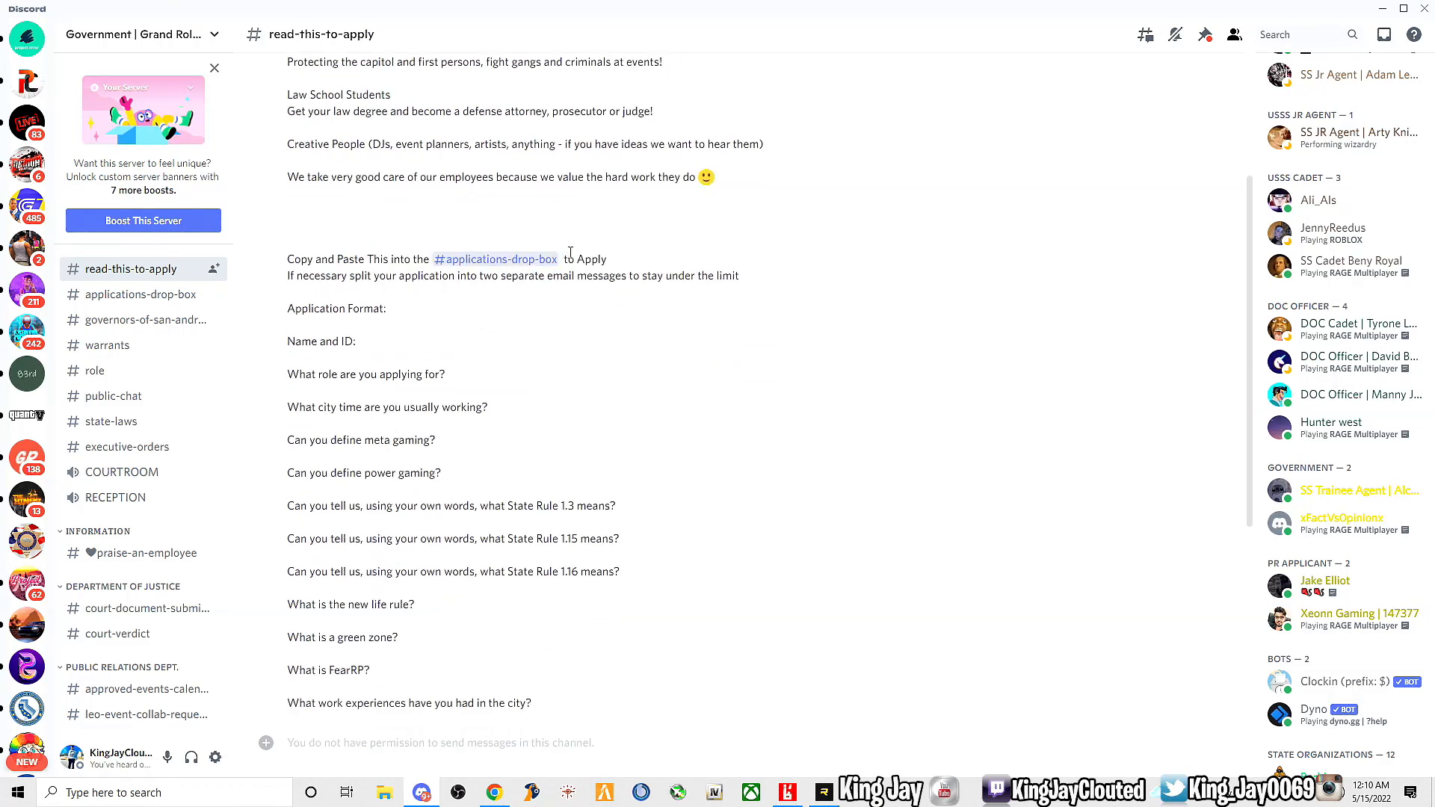
{"action": "scroll", "scroll_direction": "down", "scroll_amount": 3}
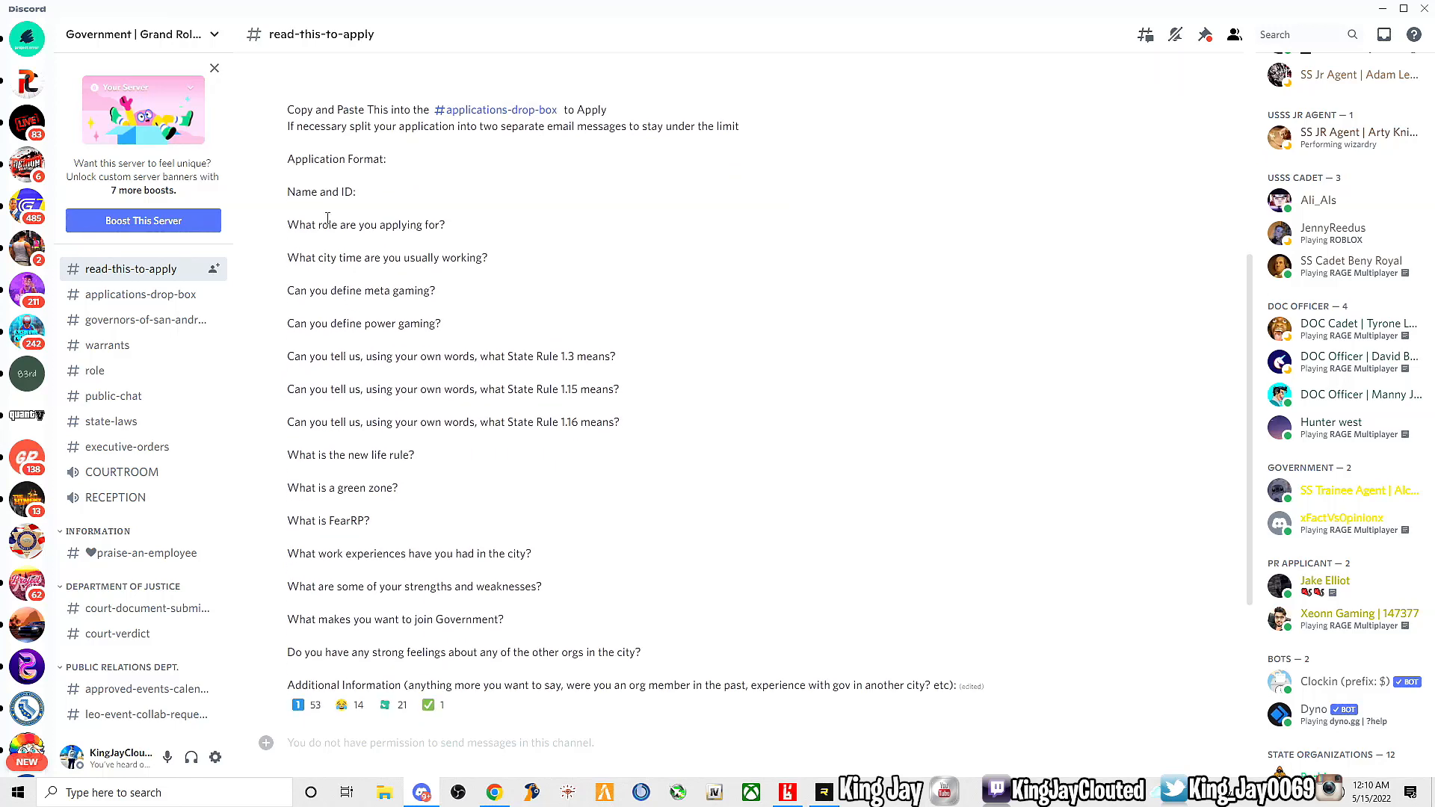
{"action": "mouse_move", "coordinate": [337, 283]}
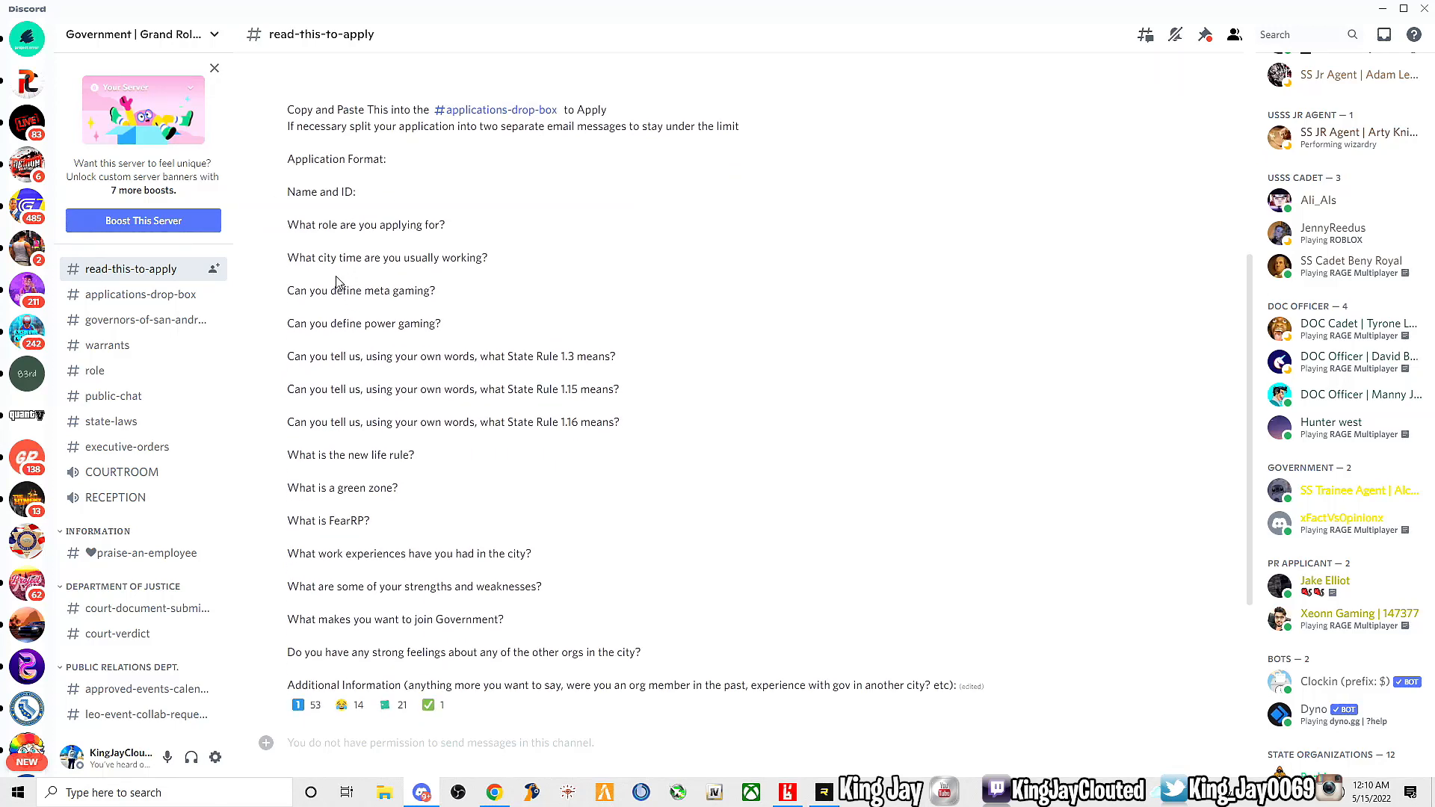
{"action": "mouse_move", "coordinate": [427, 290]}
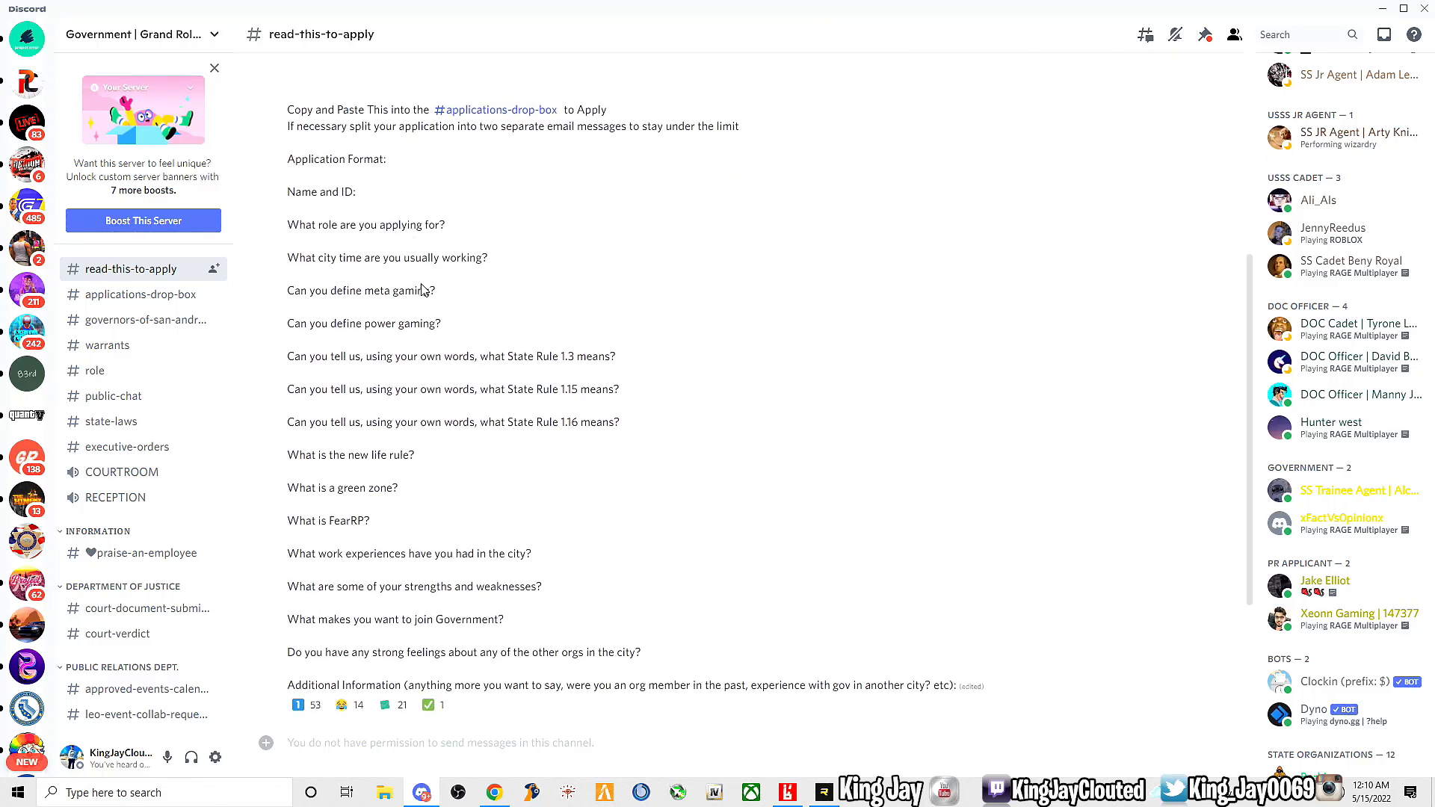
{"action": "scroll", "scroll_direction": "down", "scroll_amount": 3}
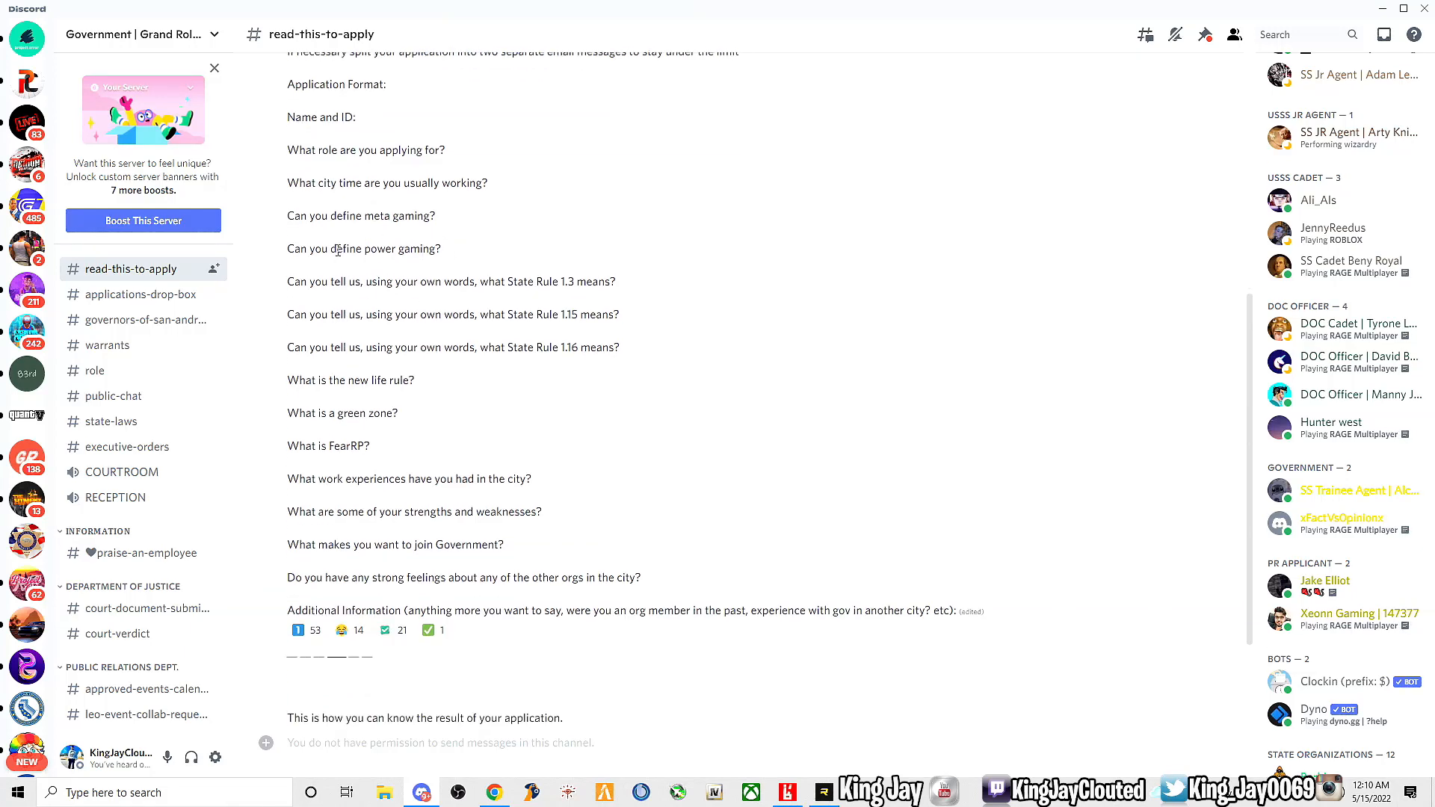
{"action": "mouse_move", "coordinate": [514, 441]}
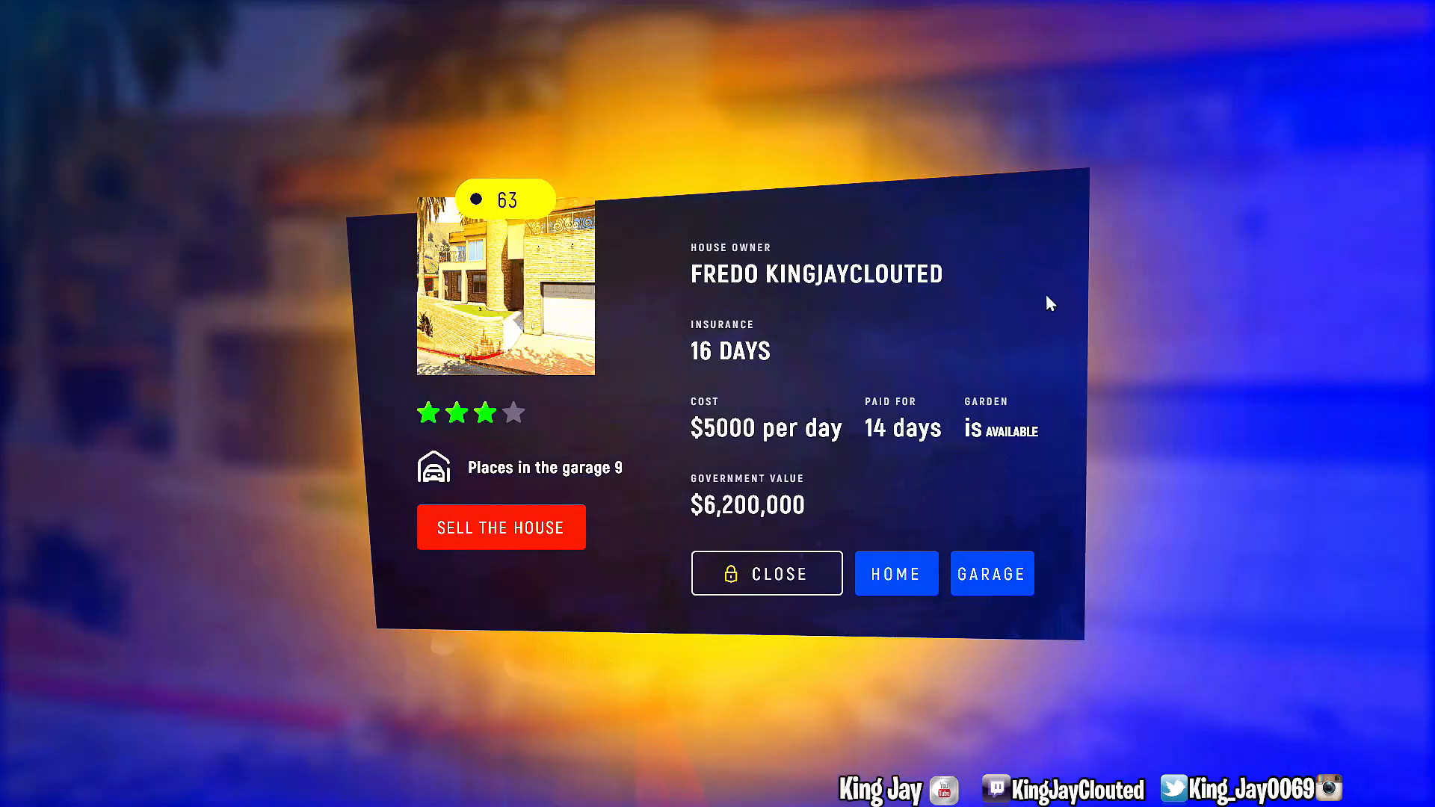
Enter the house garage and take out the 4658 Ellie vehicle.
{"action": "left_click", "coordinate": [767, 572]}
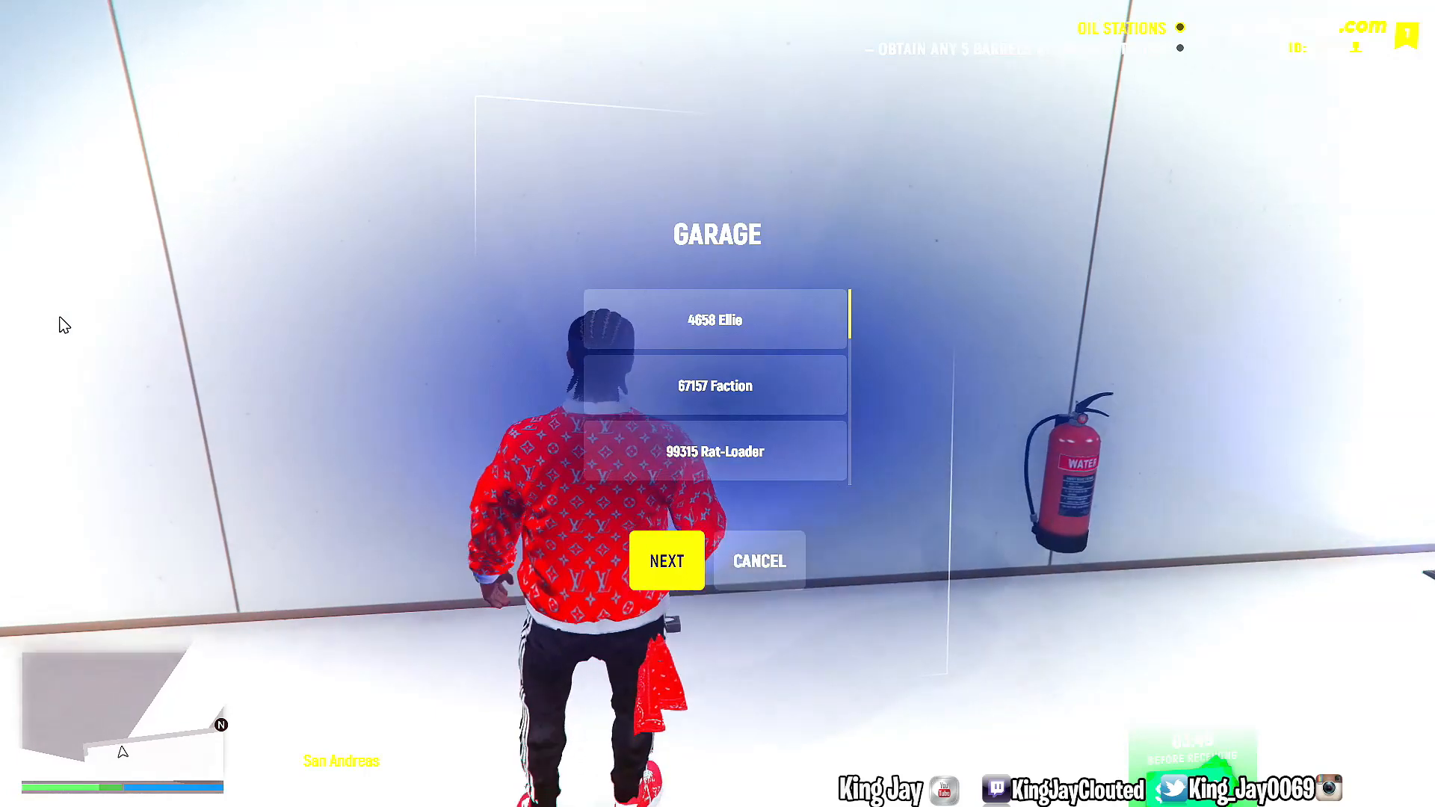
{"action": "left_click", "coordinate": [714, 318]}
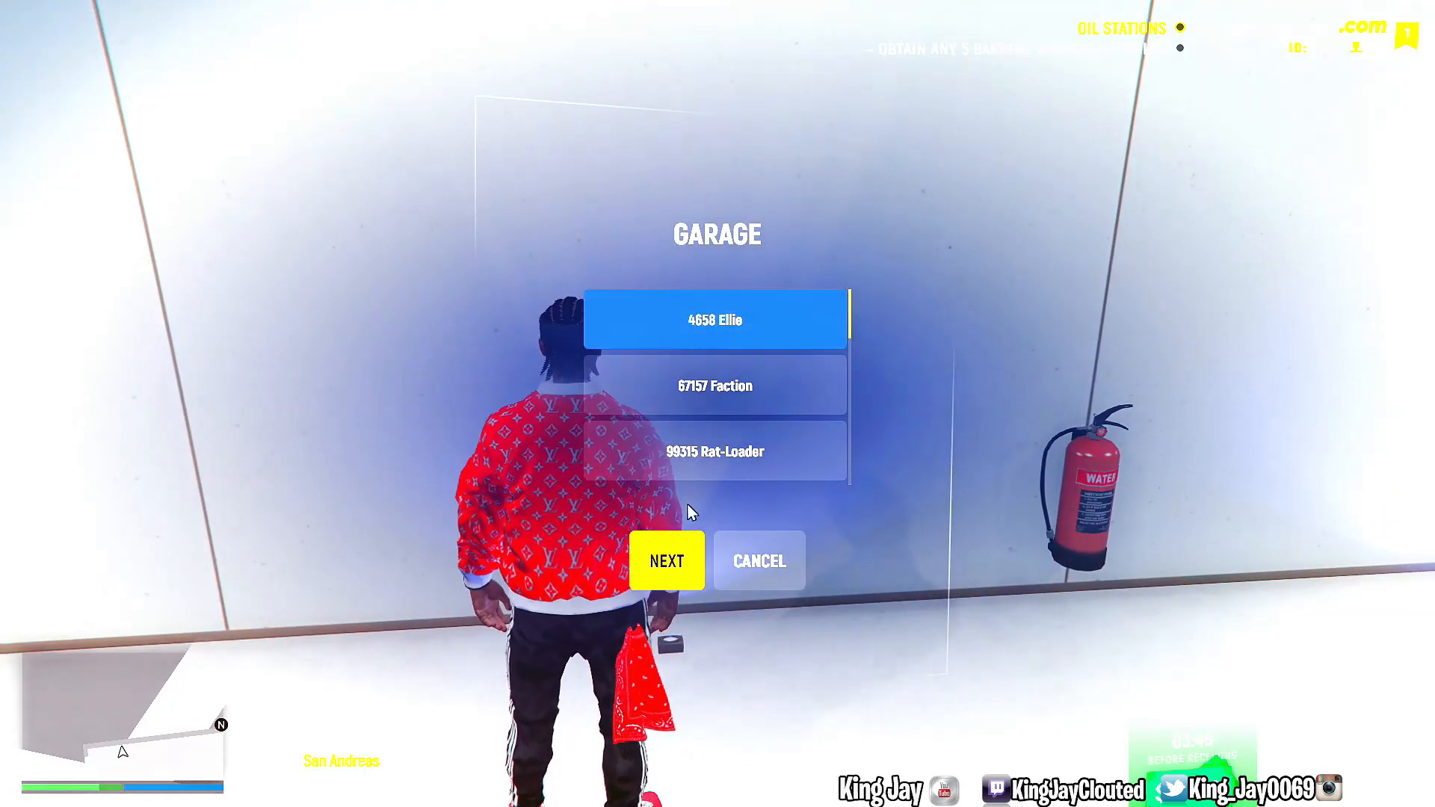
{"action": "left_click", "coordinate": [667, 560]}
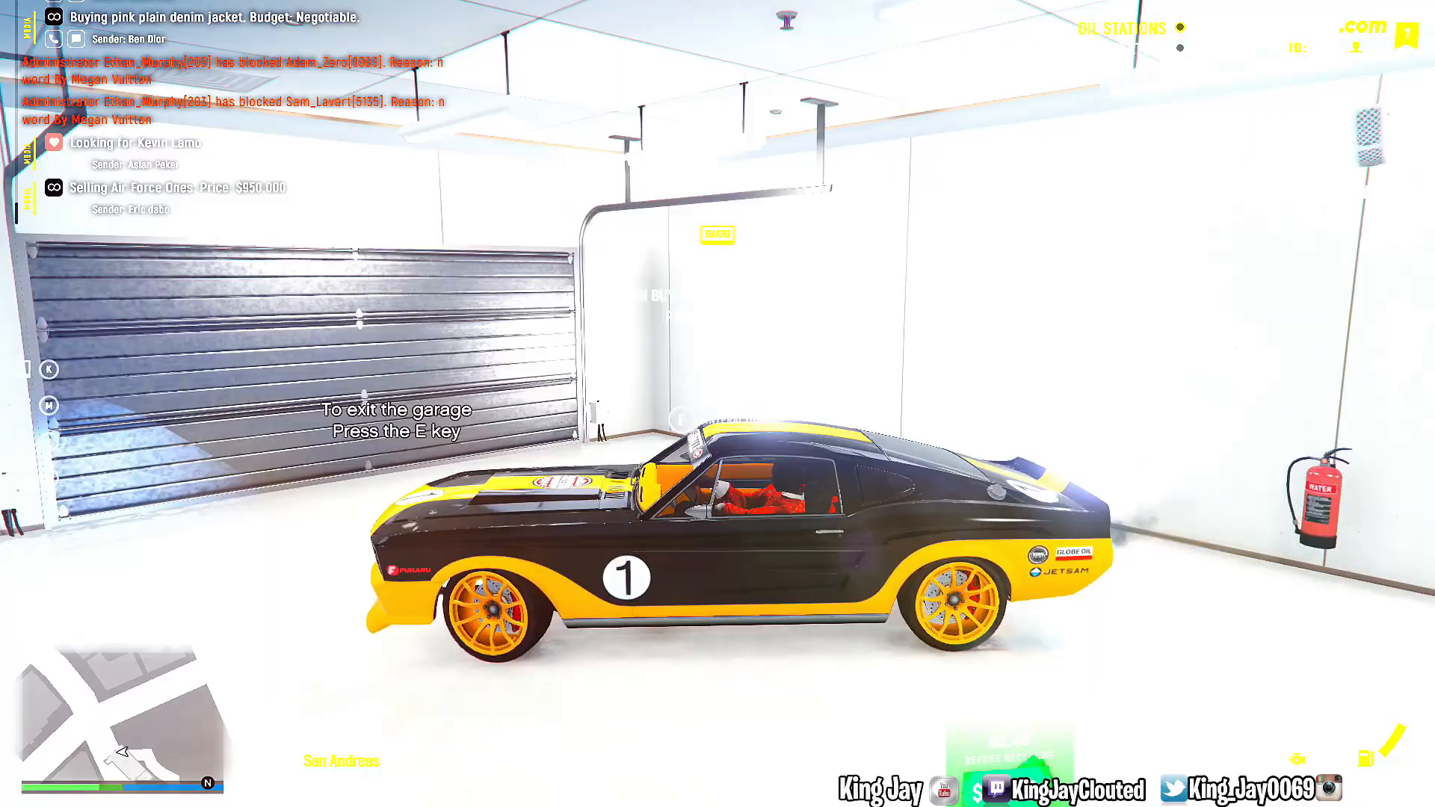
Leave the garage and drive the Ellie up North Sheldon Ave through Vinewood Hills onto Milton Rd.
{"action": "key", "text": "e"}
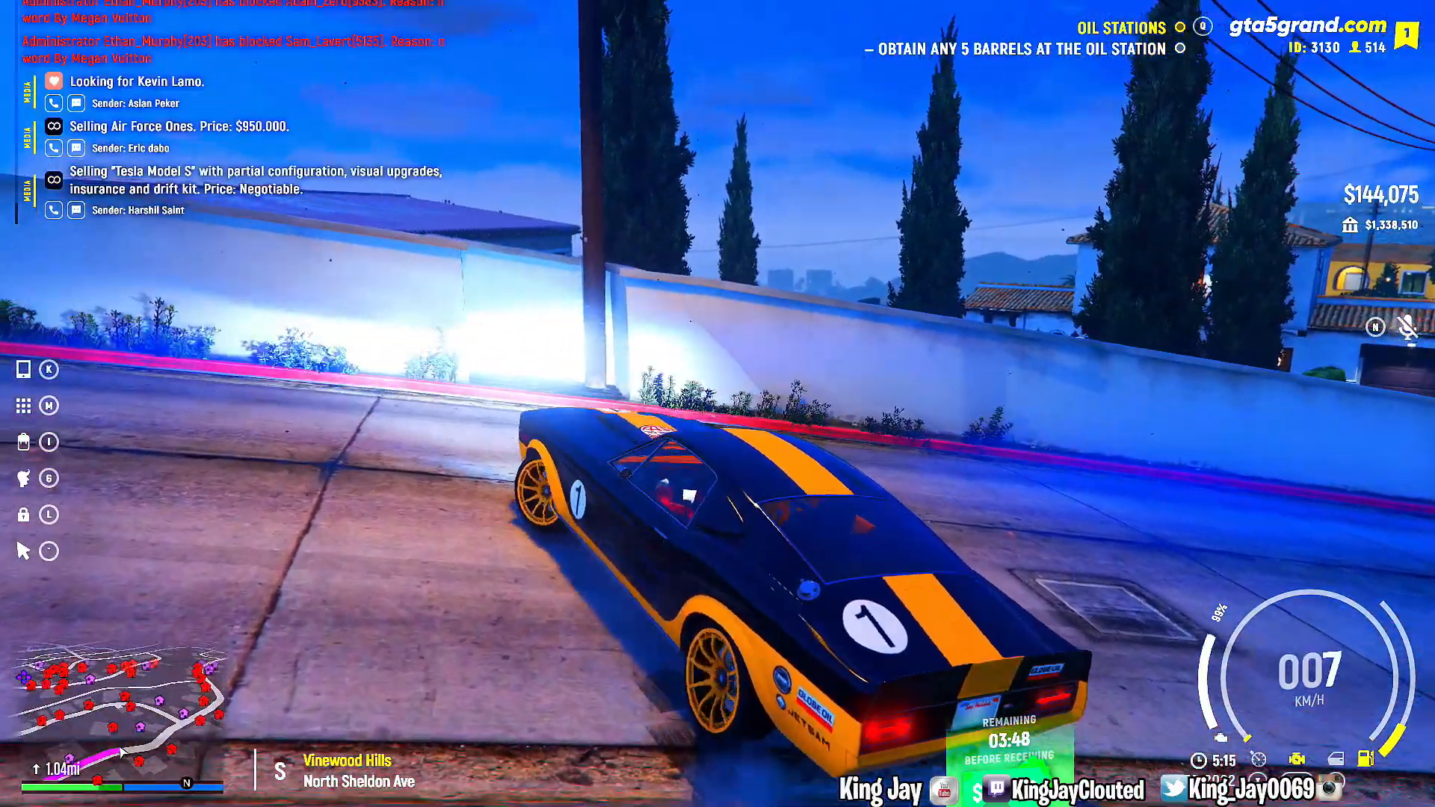
{"action": "key", "text": "w"}
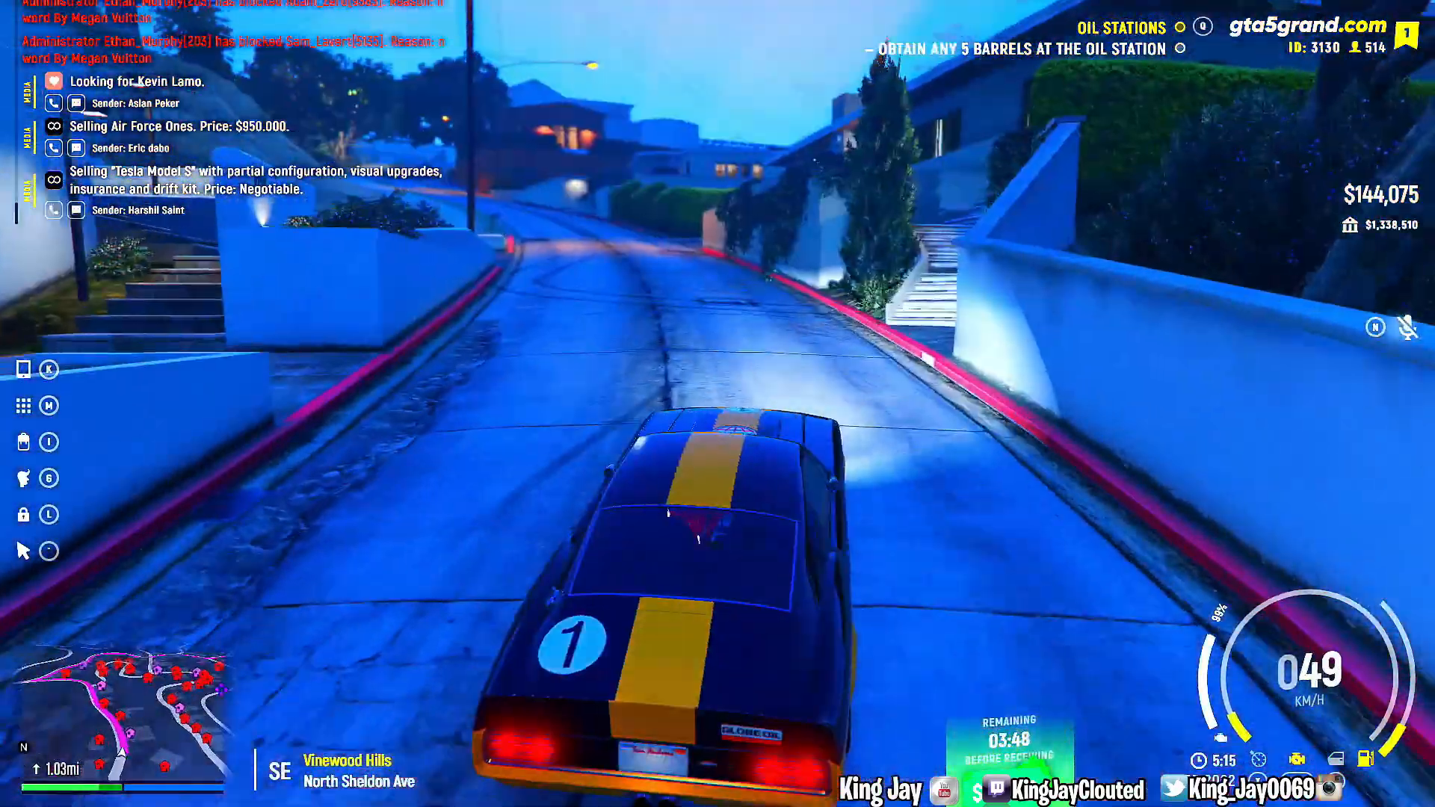
{"action": "key", "text": "w"}
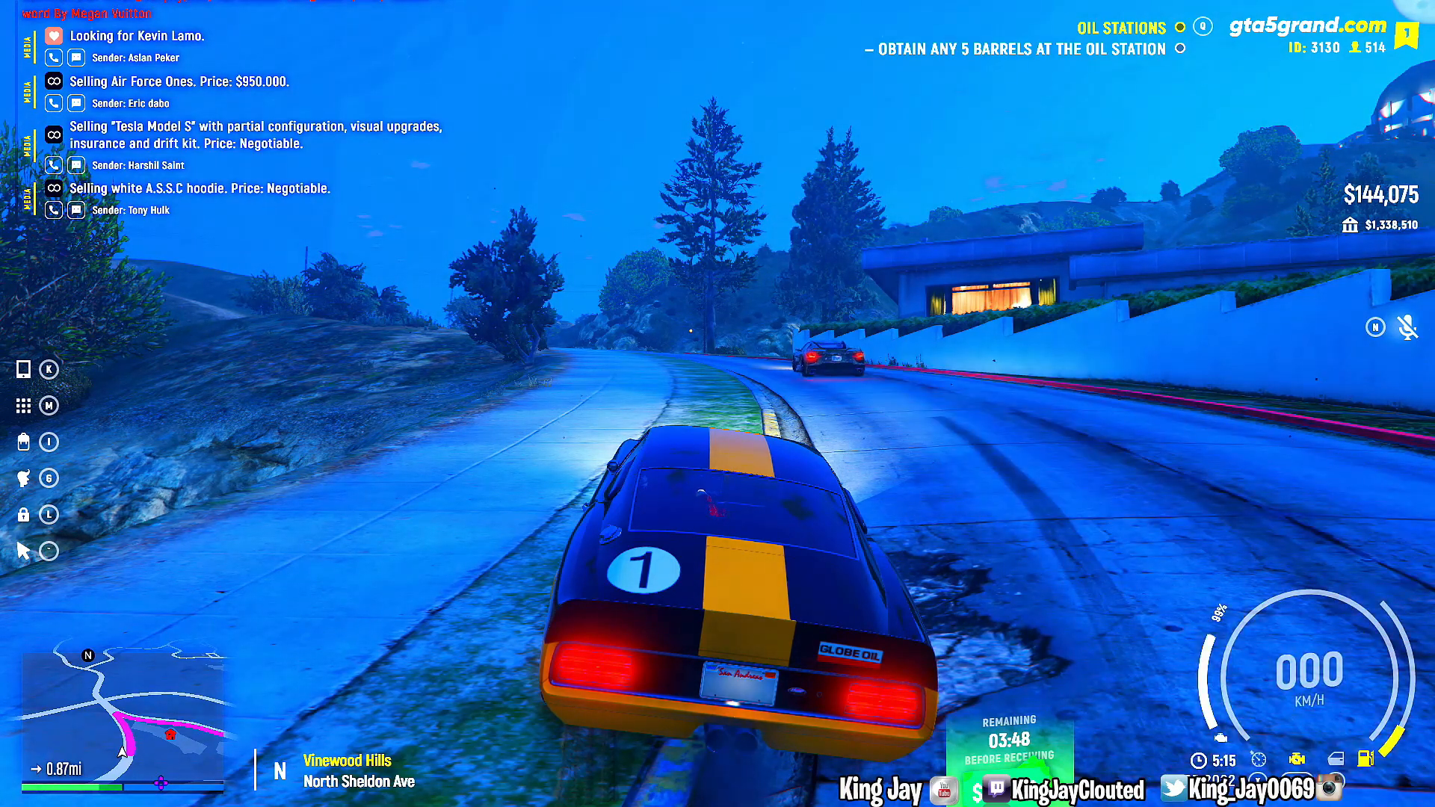
{"action": "key", "text": "w"}
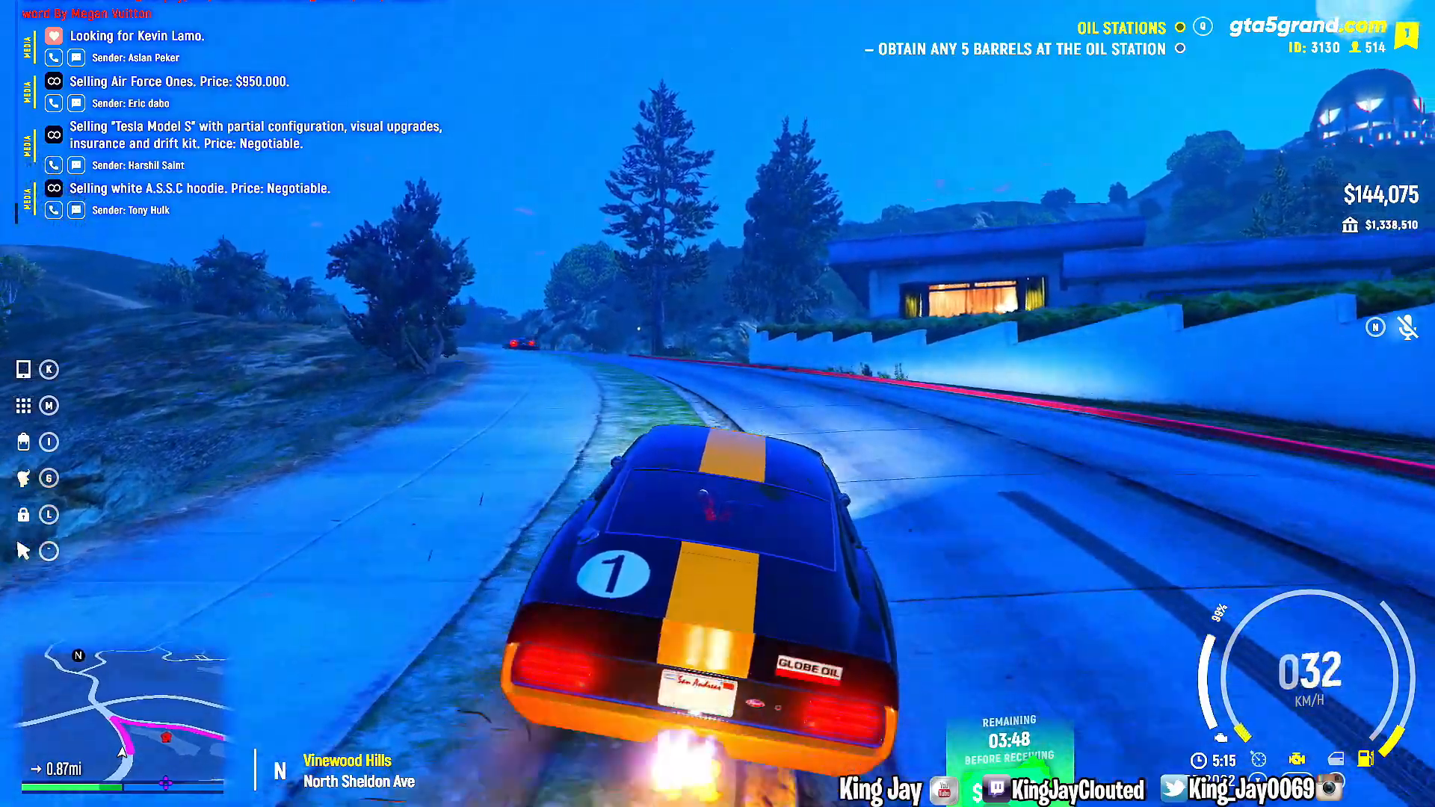
{"action": "key", "text": "w"}
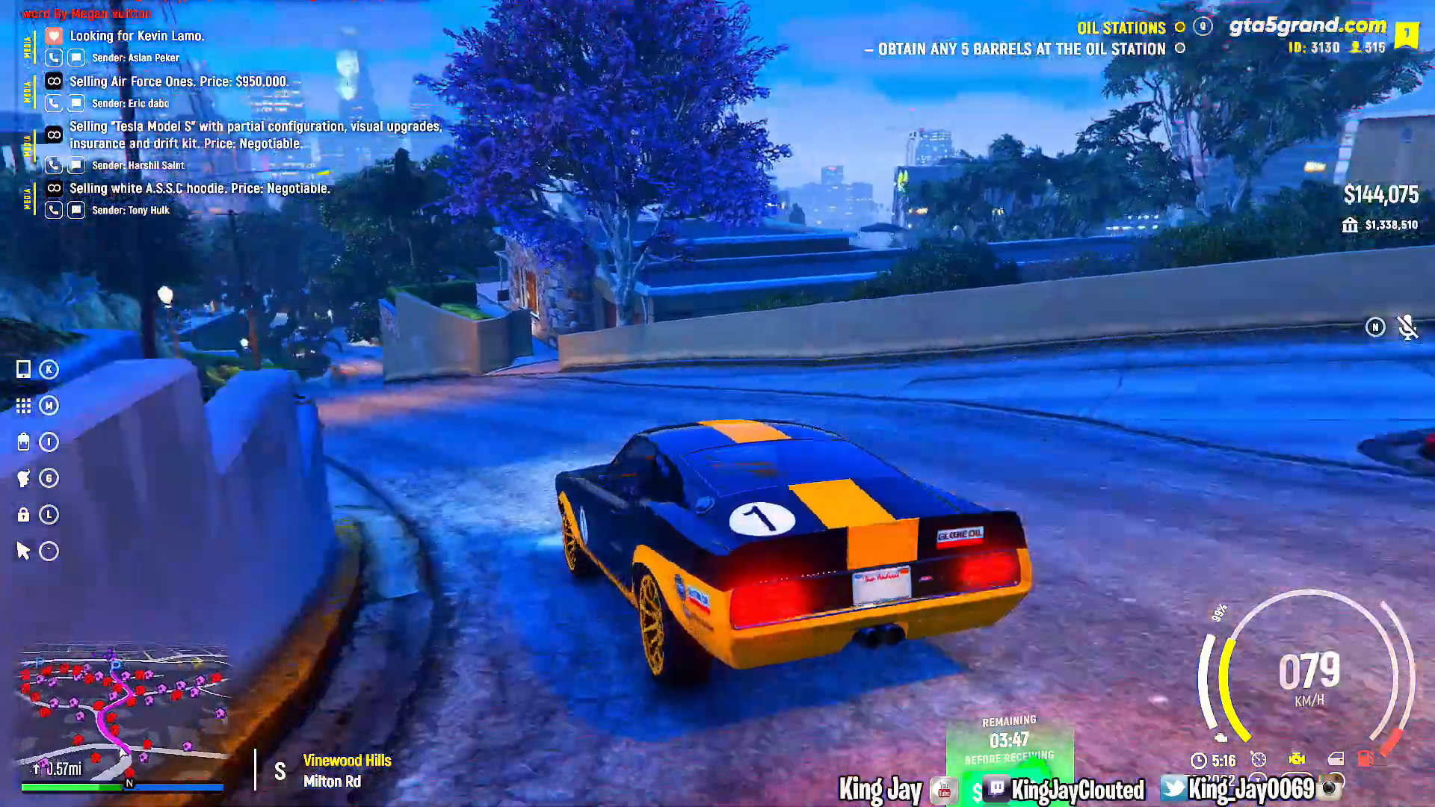
{"action": "key", "text": "W"}
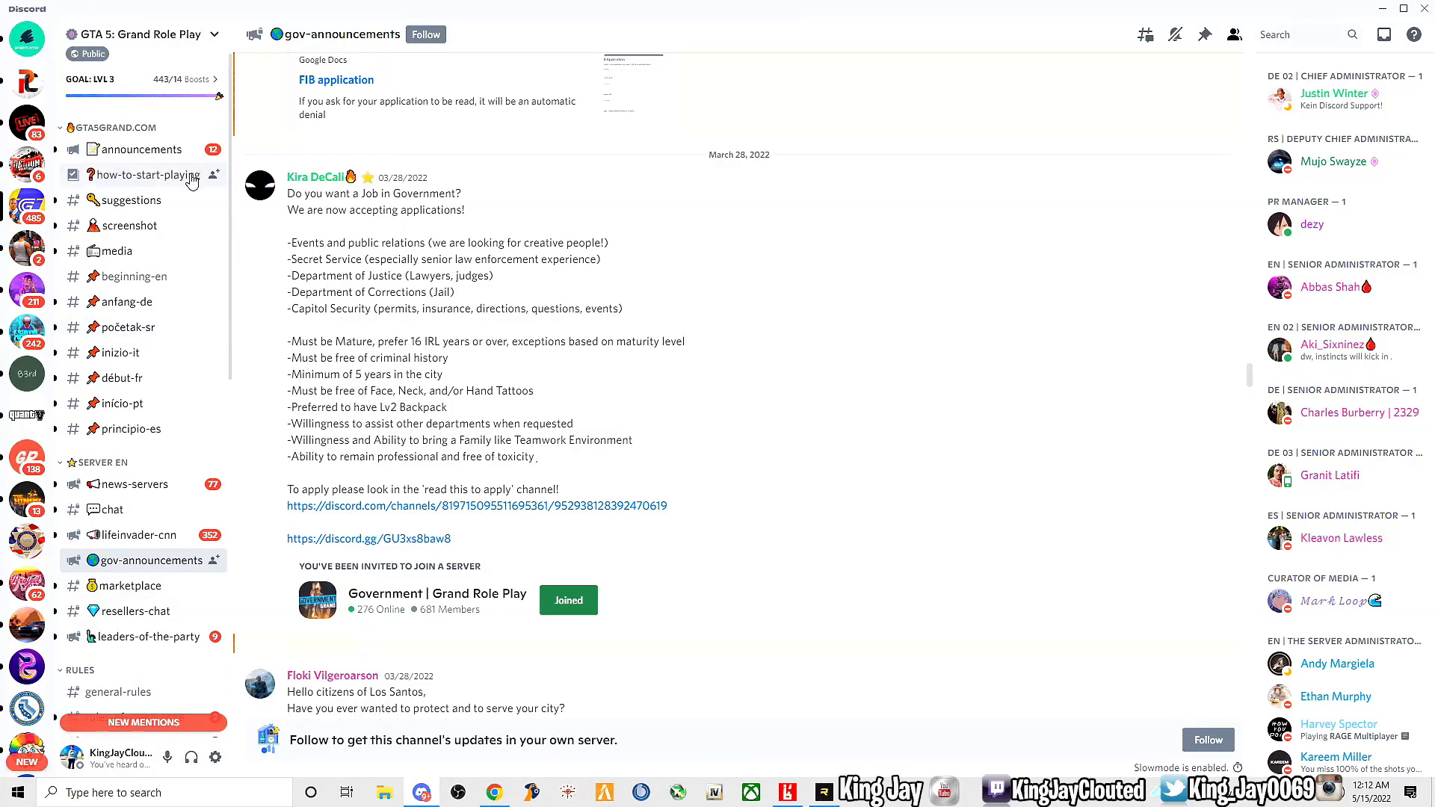
{"action": "mouse_move", "coordinate": [142, 176]}
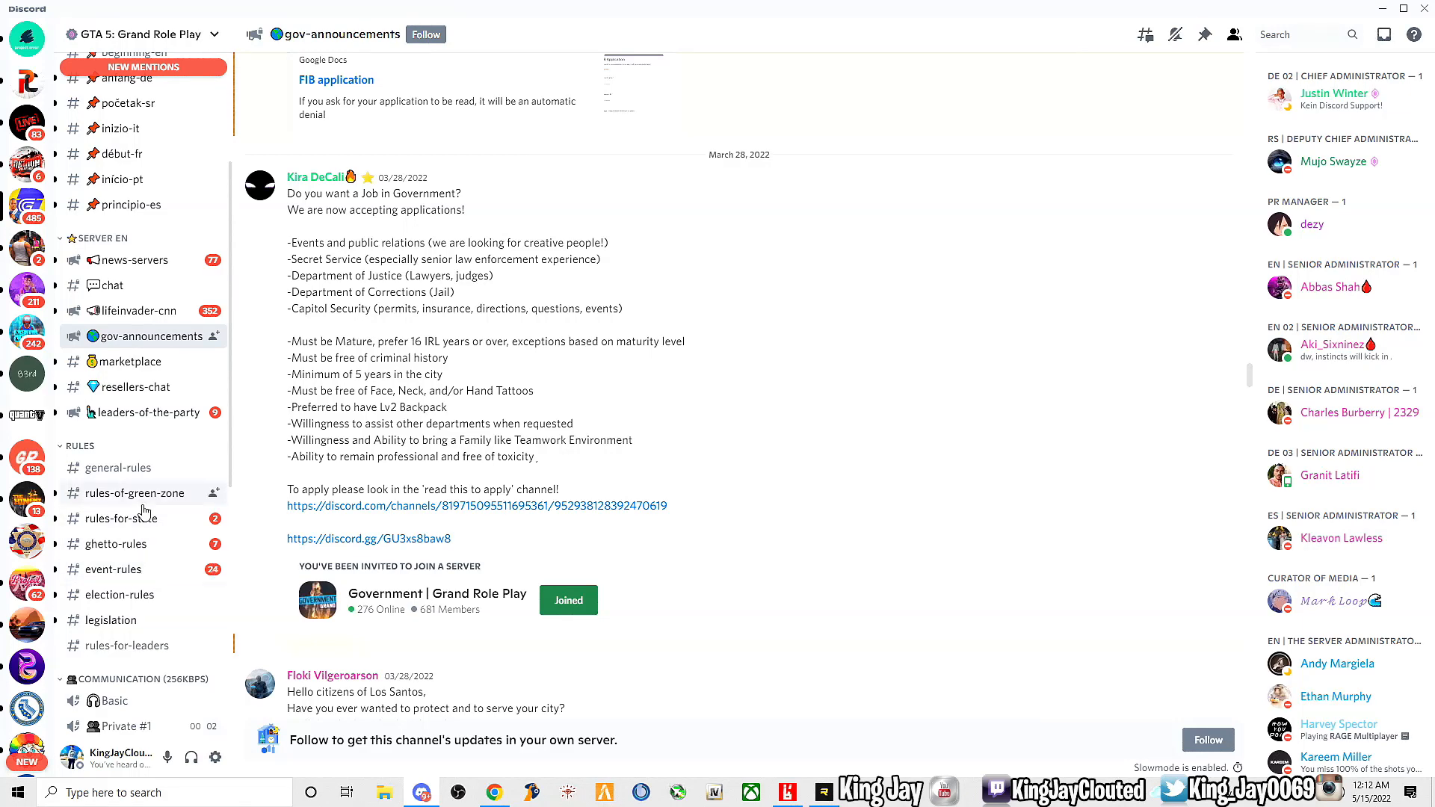
{"action": "mouse_move", "coordinate": [149, 475]}
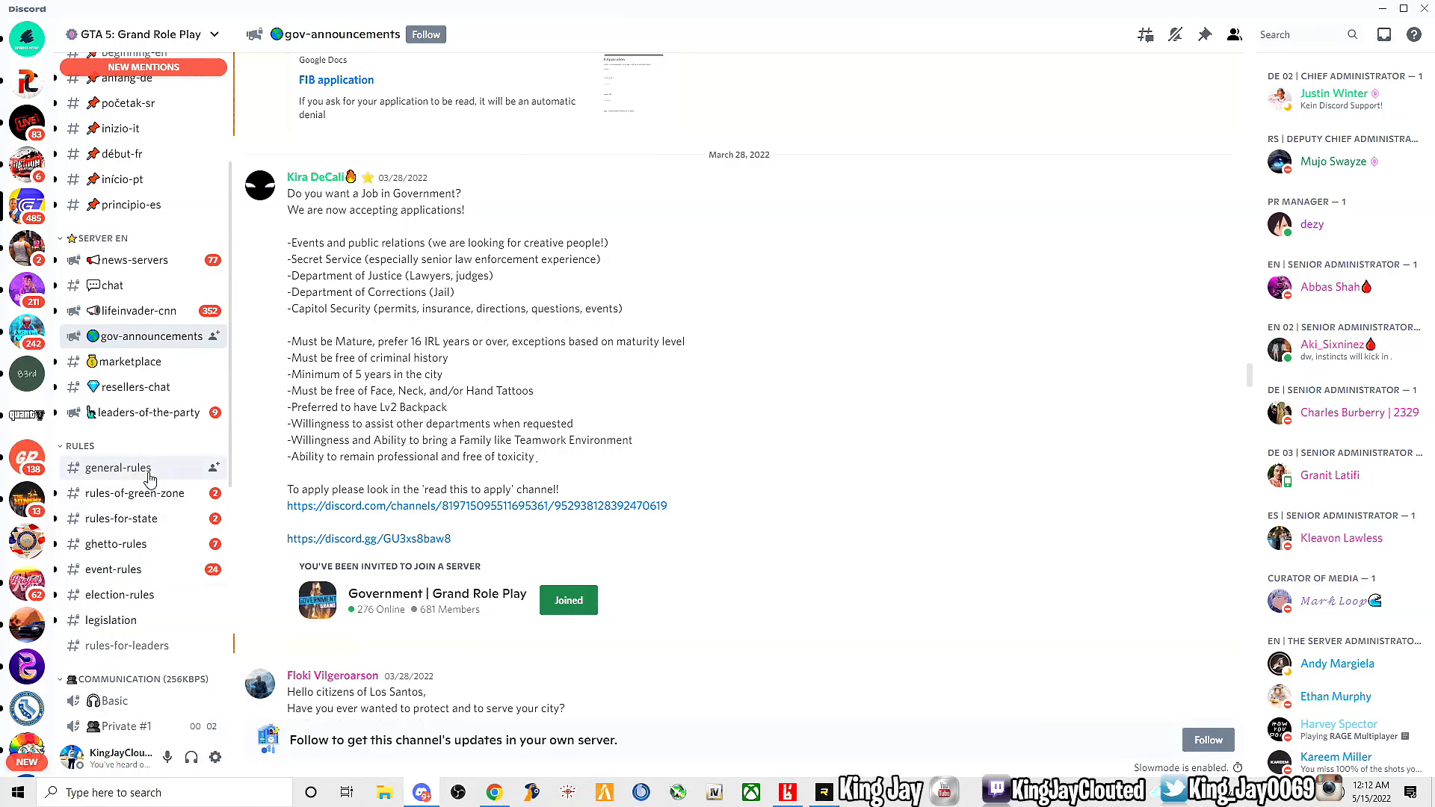
Switch to the general-rules channel under RULES and scroll through the server rules.
{"action": "left_click", "coordinate": [118, 468]}
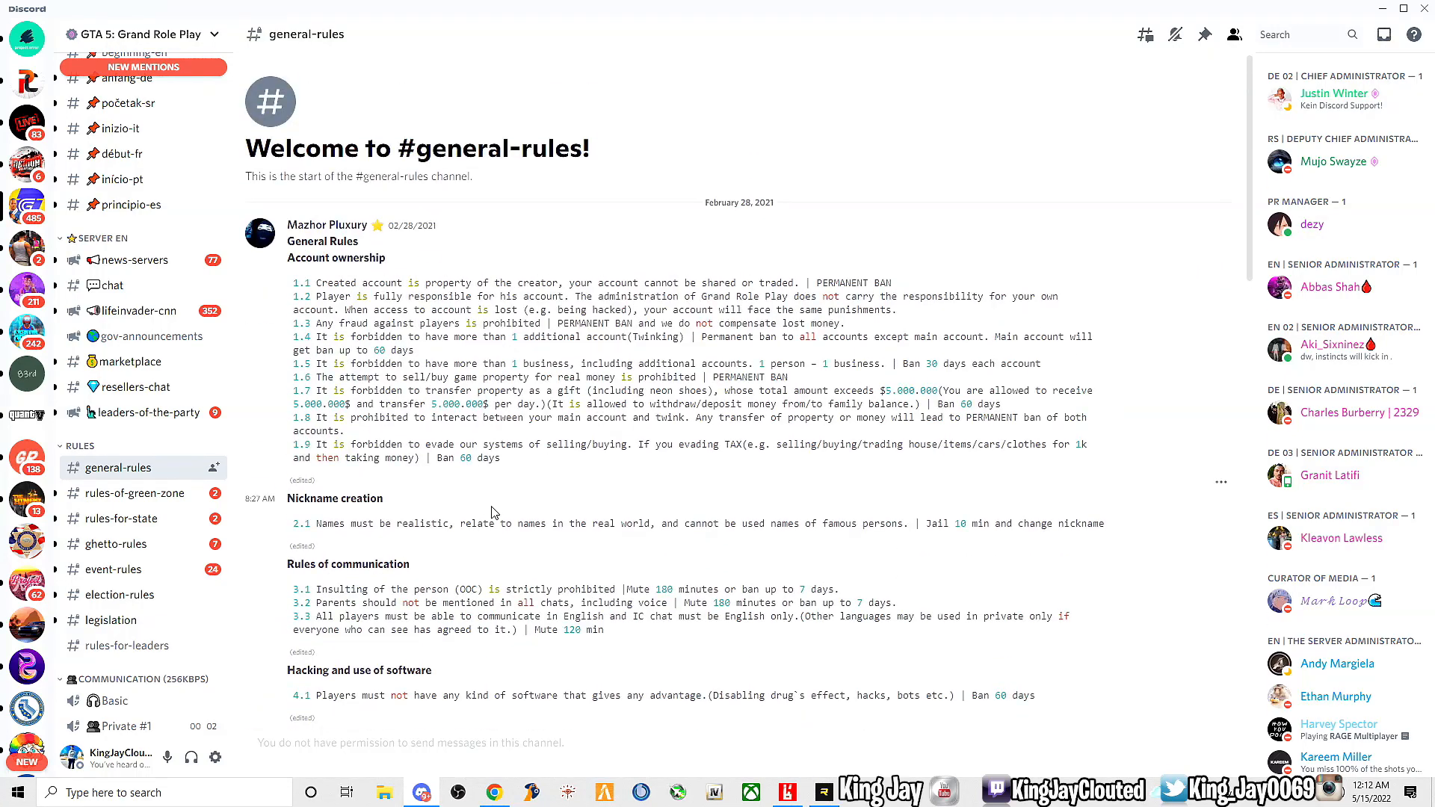
{"action": "scroll", "scroll_direction": "down", "scroll_amount": 3}
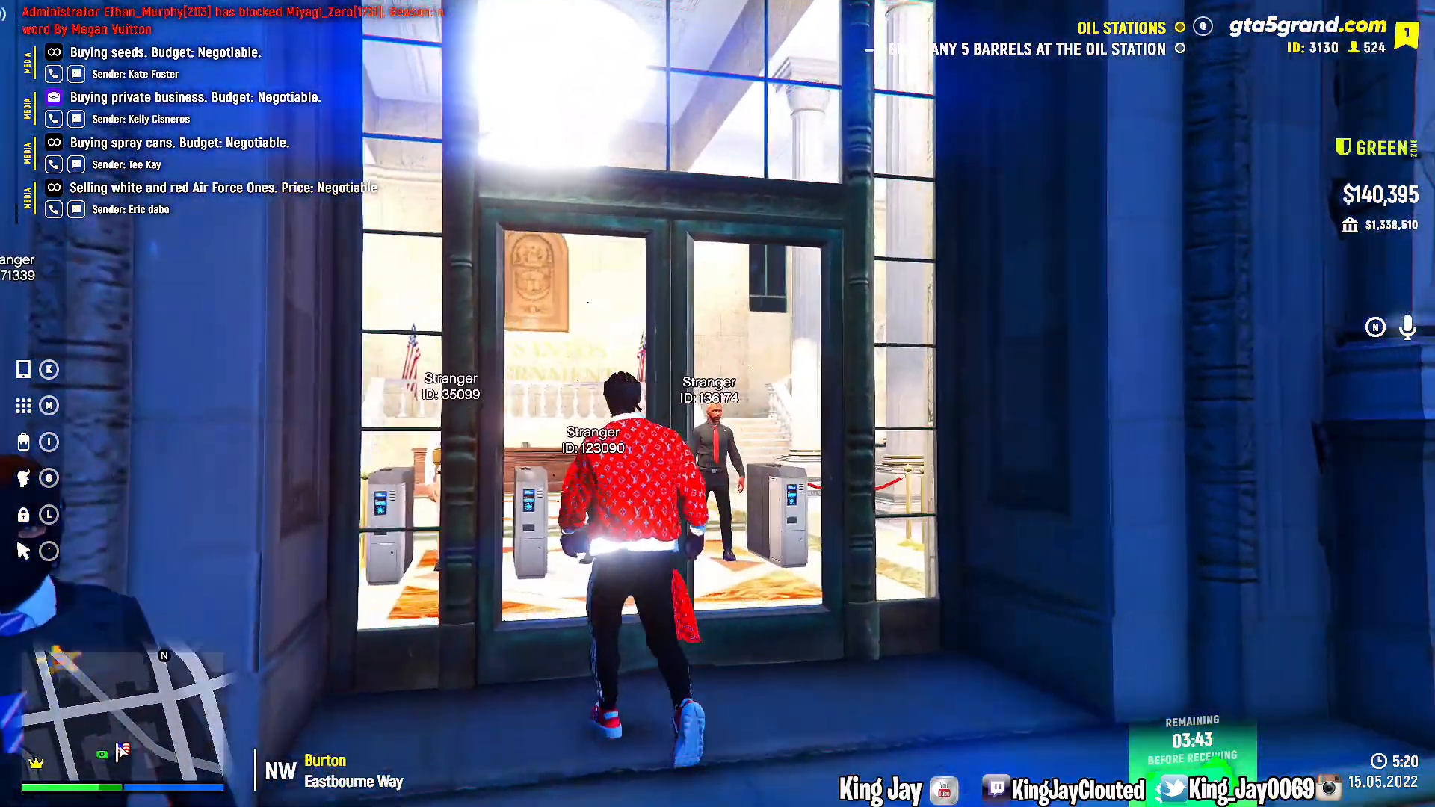
Walk the character through the Burton government building doors to the lobby turnstiles.
{"action": "key", "text": "w"}
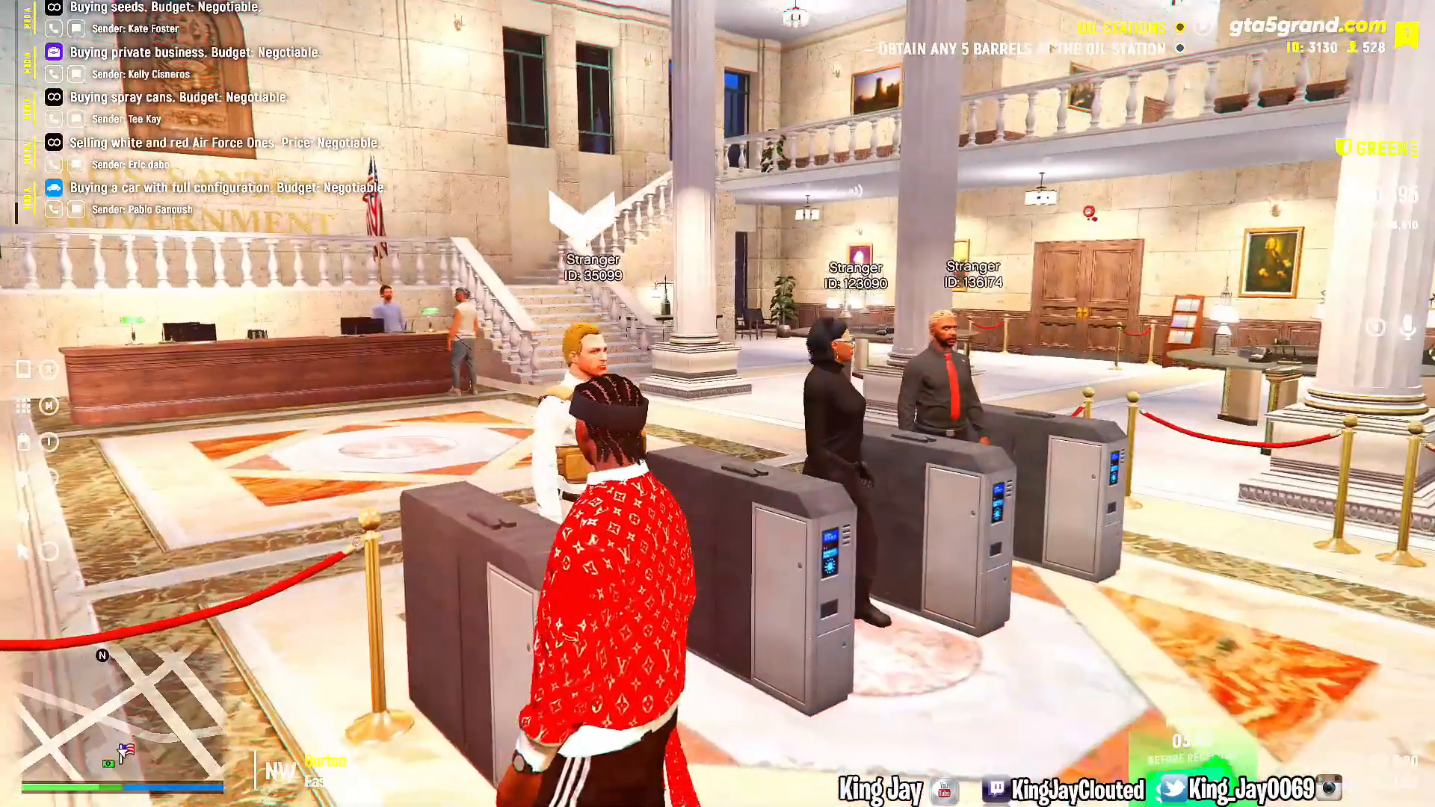
{"action": "mouse_move", "coordinate": [717, 404]}
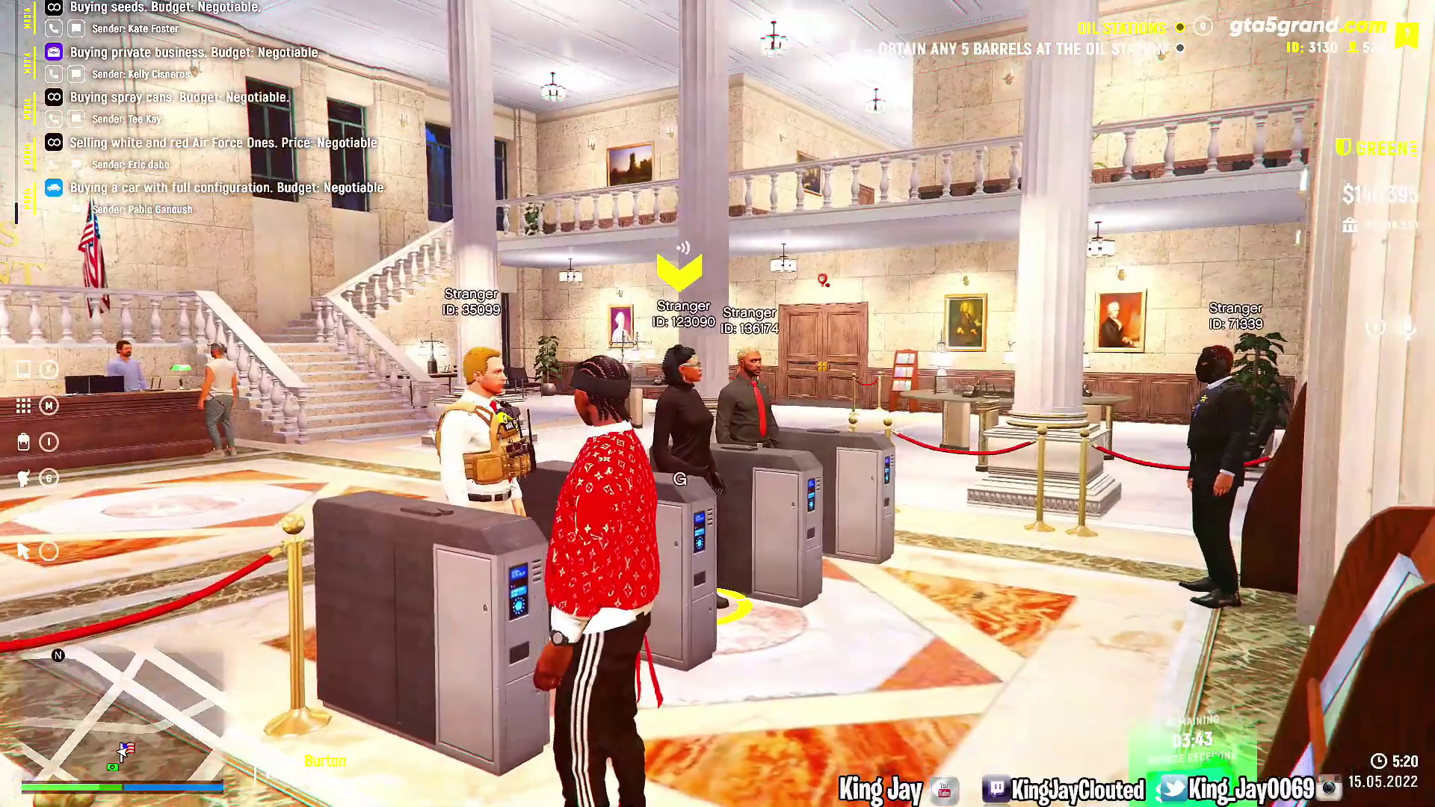